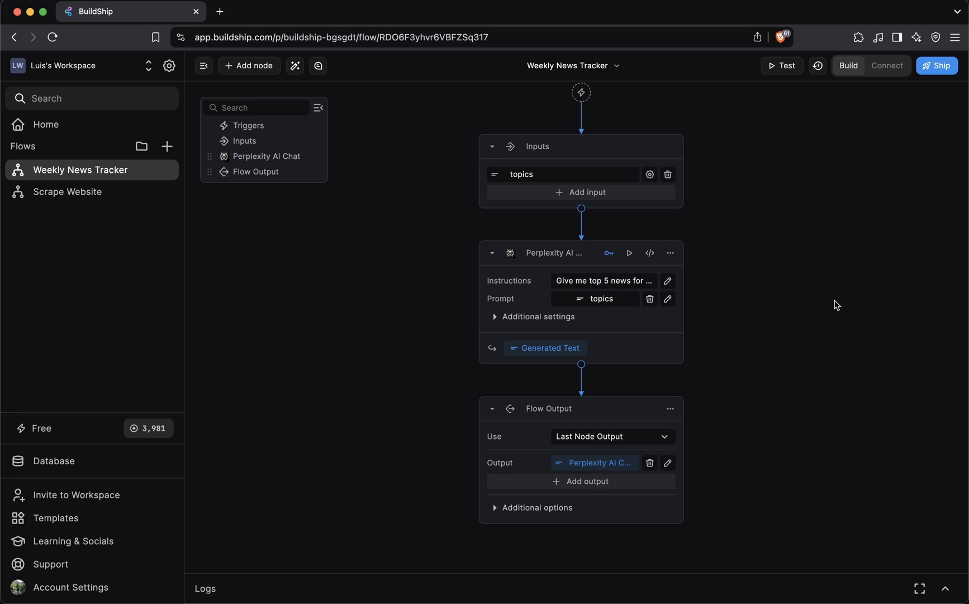
Step: Expand the Perplexity AI Chat node's additional settings to reveal its sonar-pro model
left_click(537, 317)
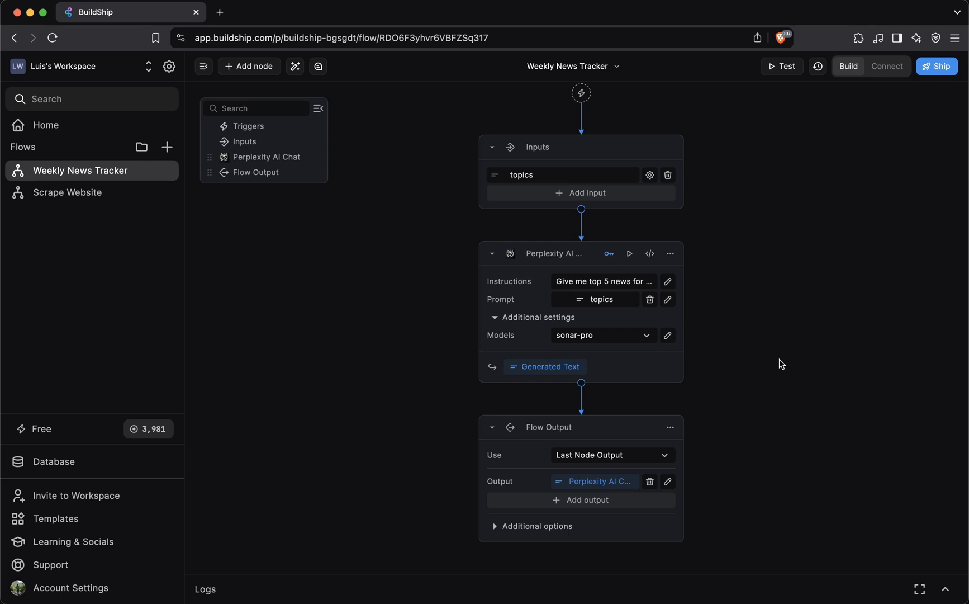
mouse_move(593, 266)
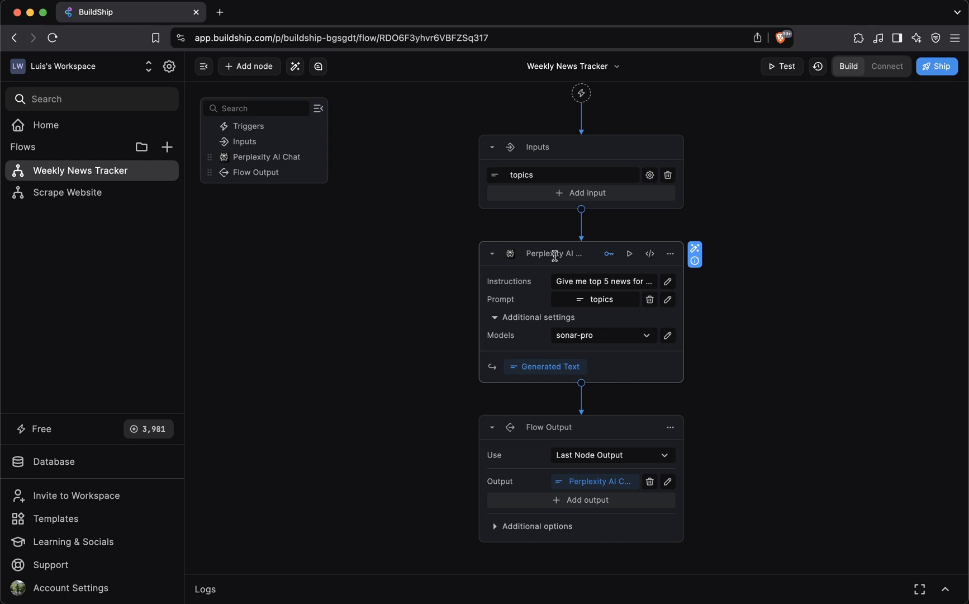
mouse_move(708, 210)
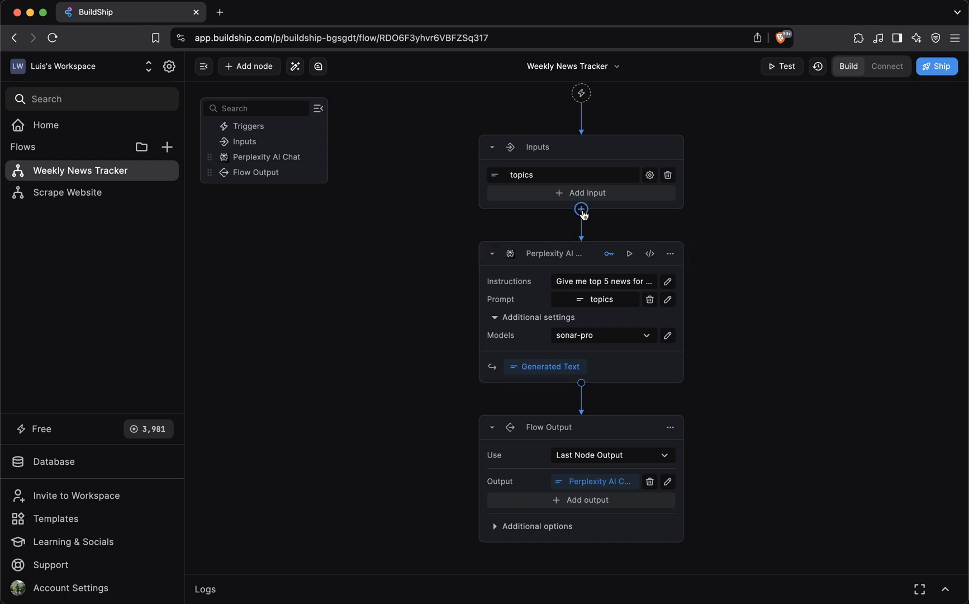
Step: Open the node library below the Inputs node and browse the integrations list
left_click(580, 209)
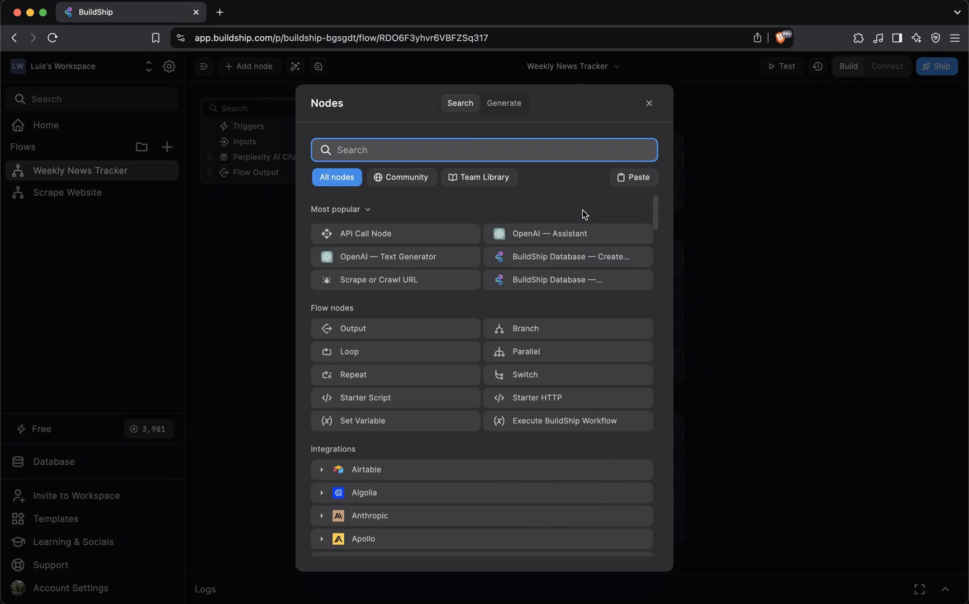
left_click(649, 103)
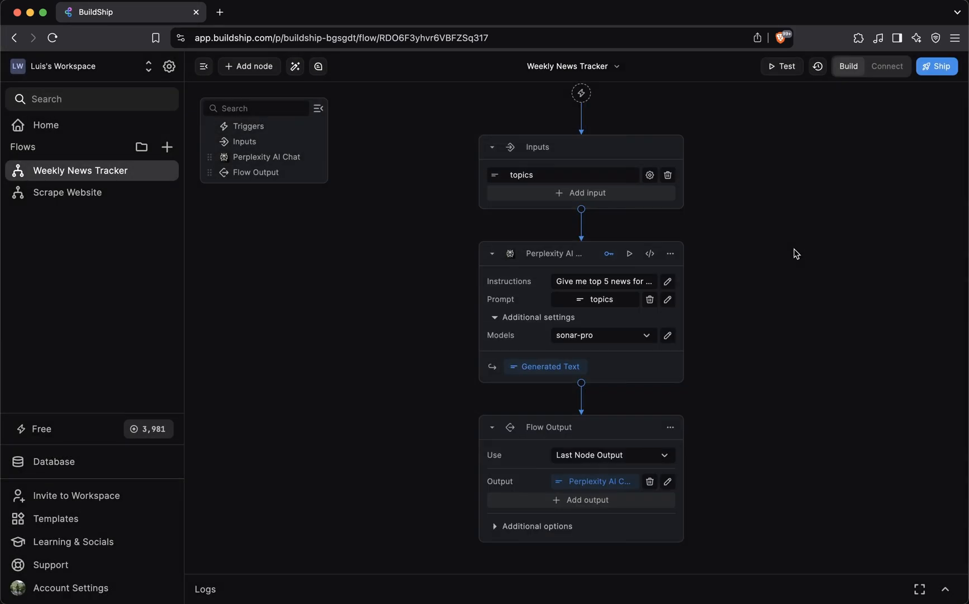
scroll("down", 3)
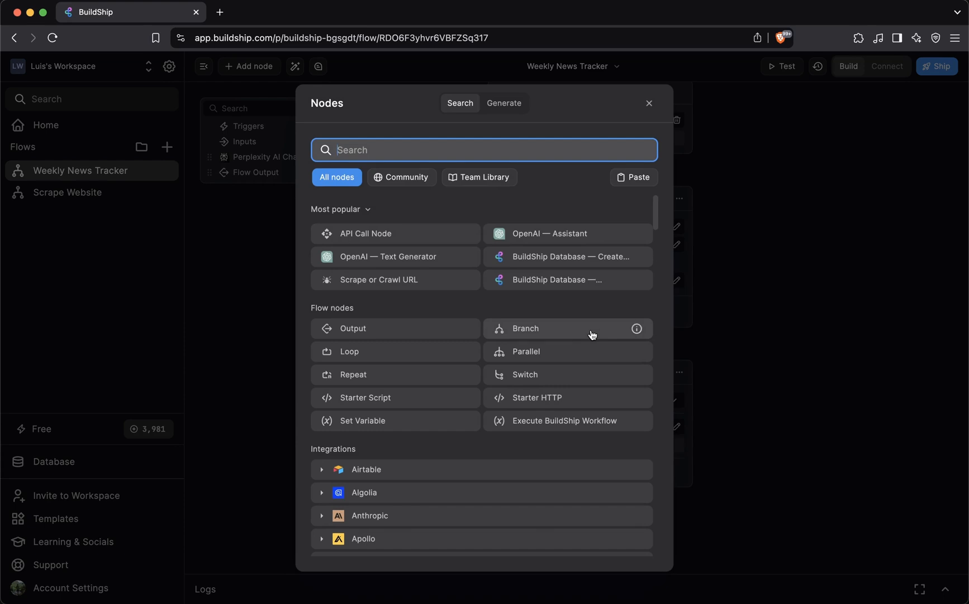
scroll("down", 3)
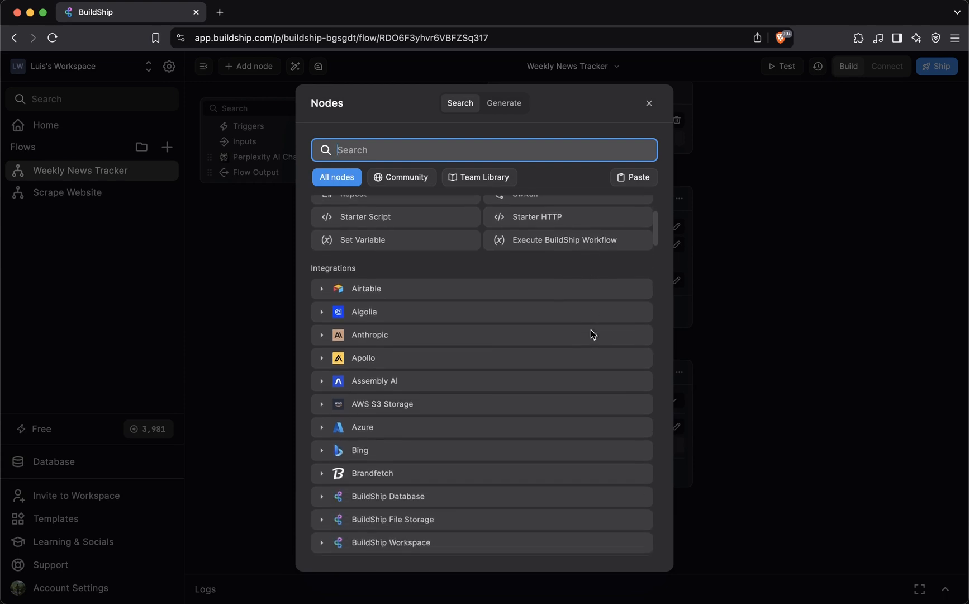
scroll("down", 3)
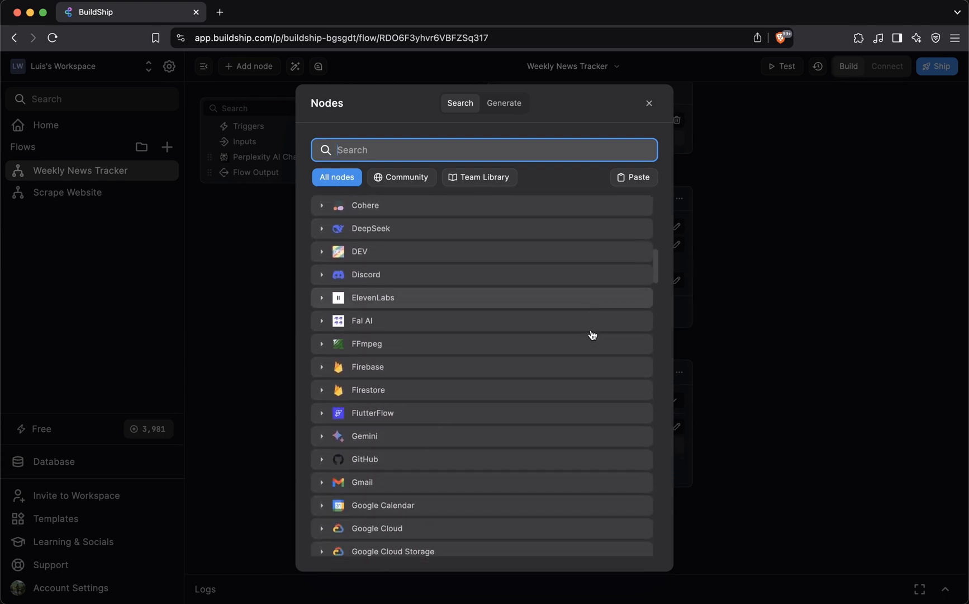
scroll("down", 3)
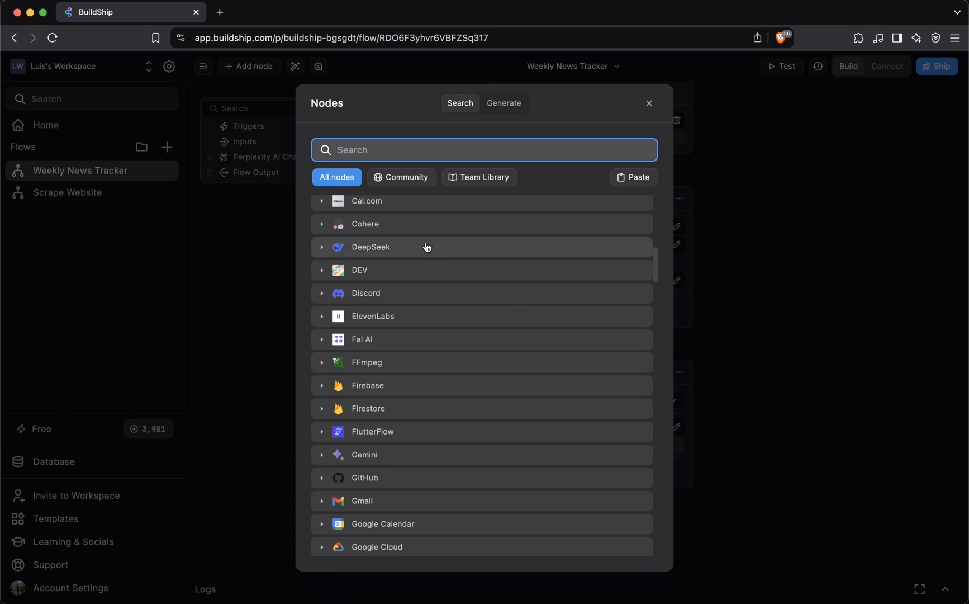
scroll("up", 3)
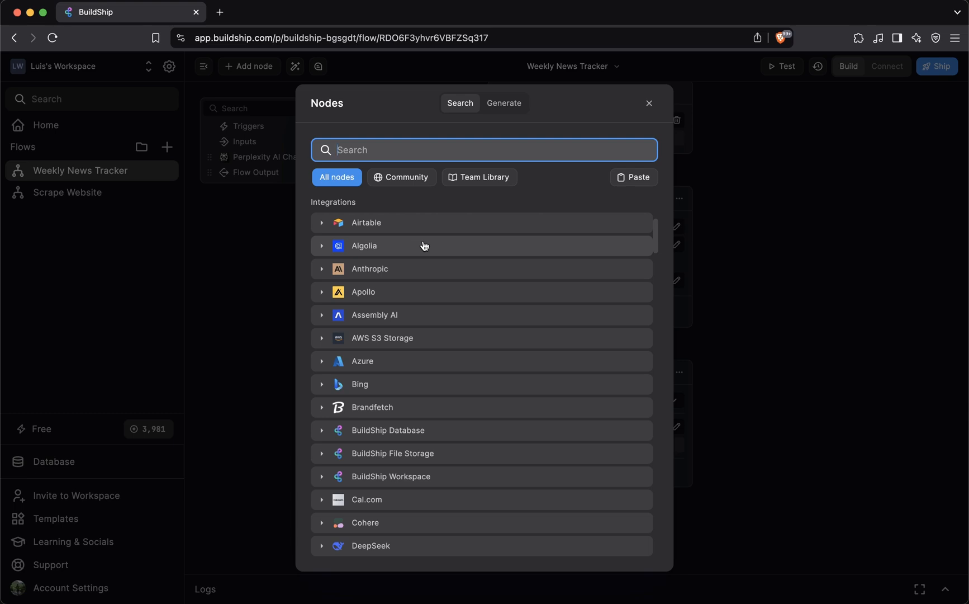
scroll("down", 3)
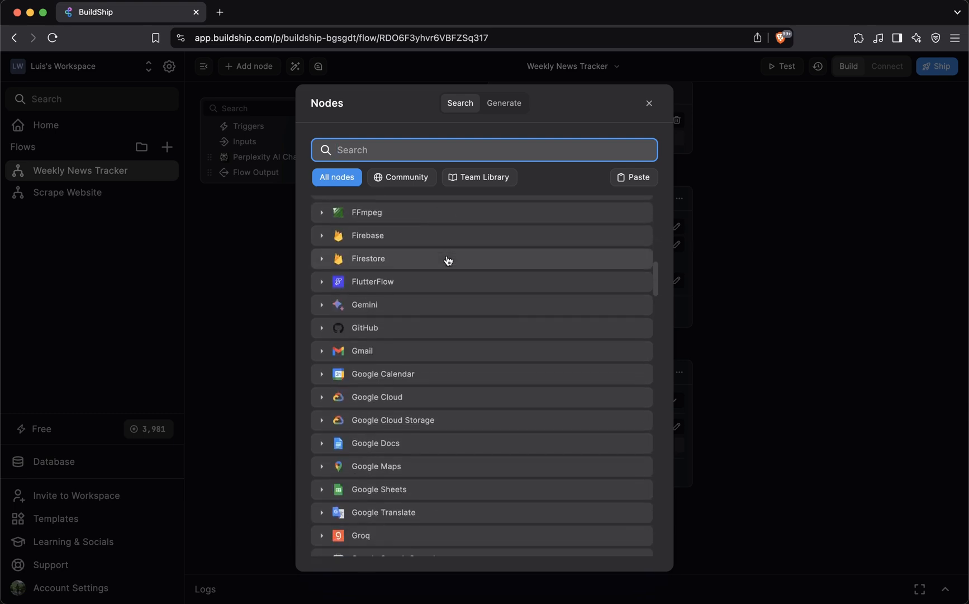
scroll("down", 3)
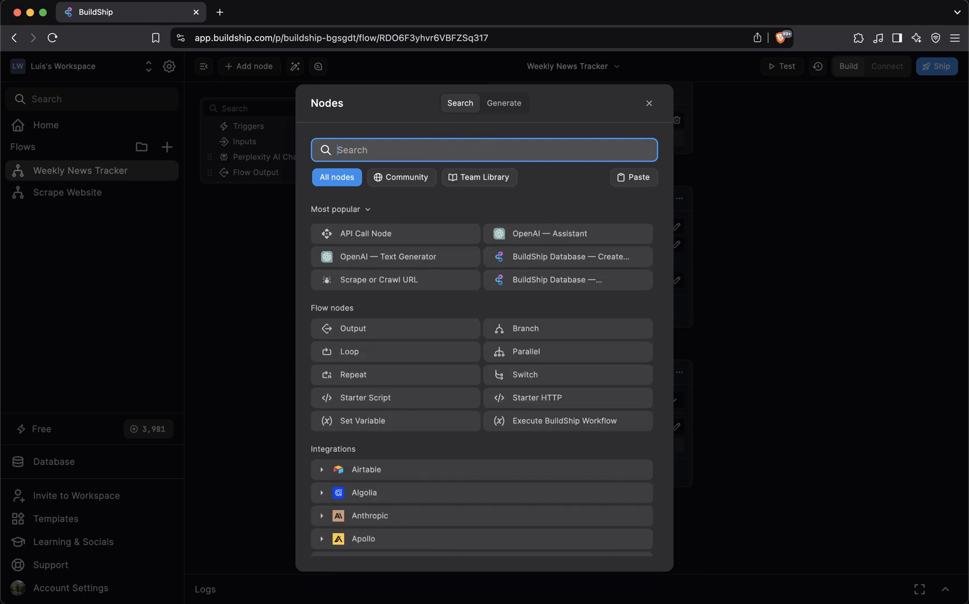
type("openai")
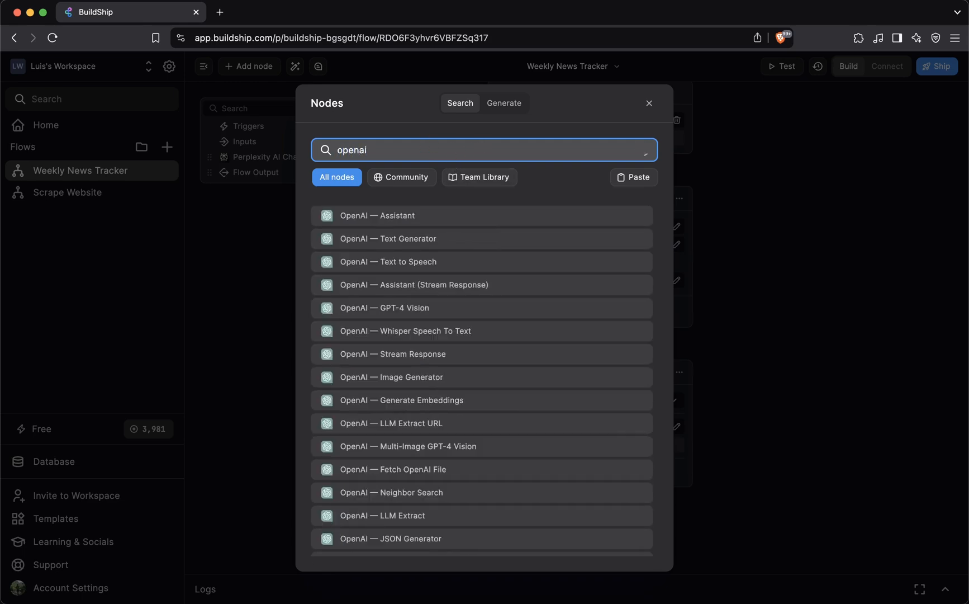
mouse_move(497, 285)
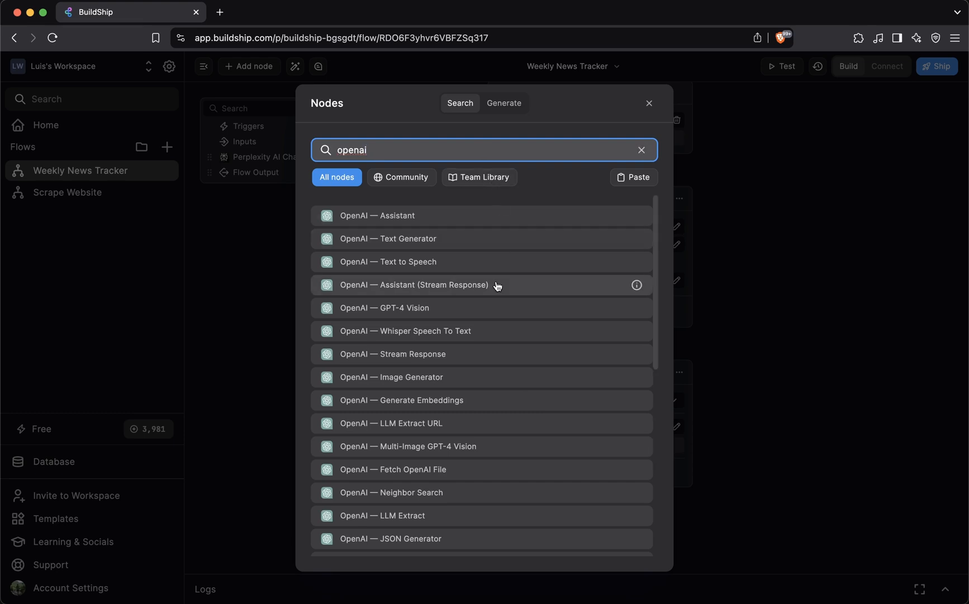
scroll("down", 3)
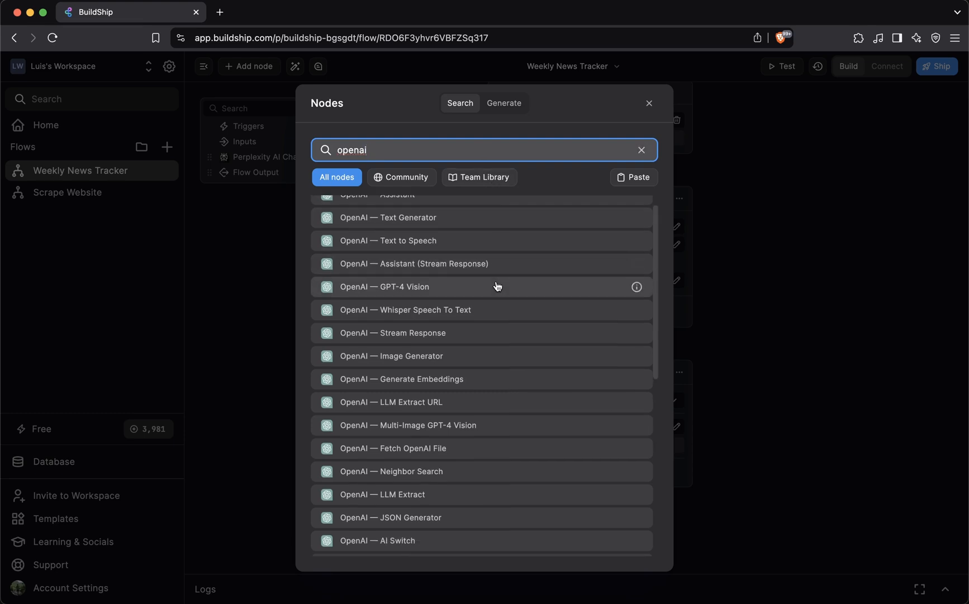
scroll("down", 3)
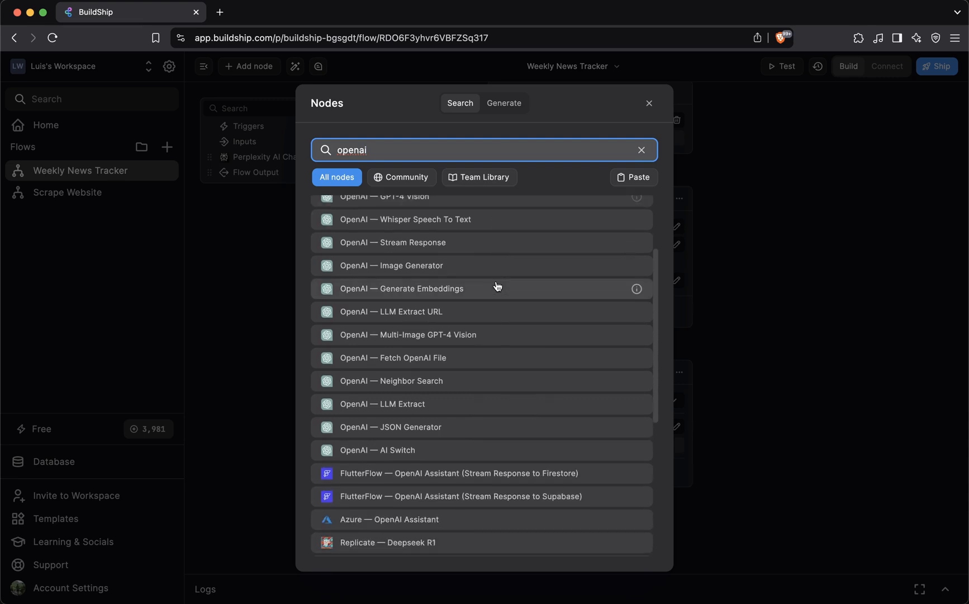
scroll("up", 3)
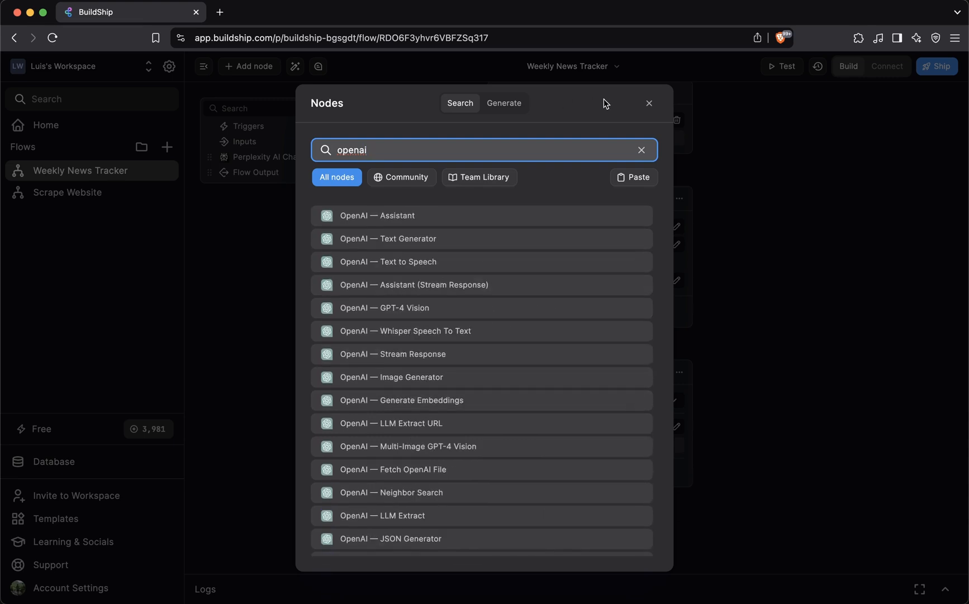
left_click(642, 150)
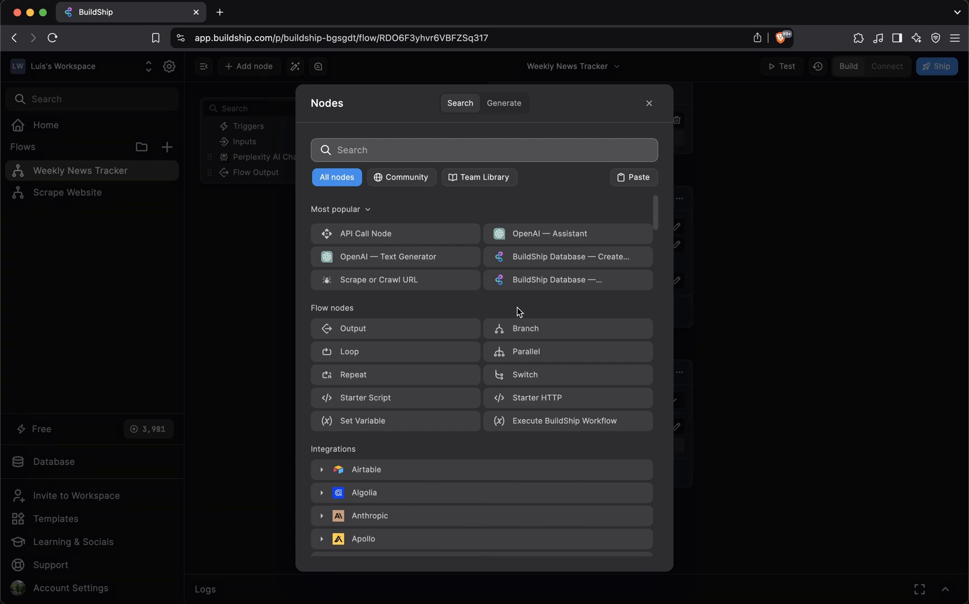
scroll("down", 3)
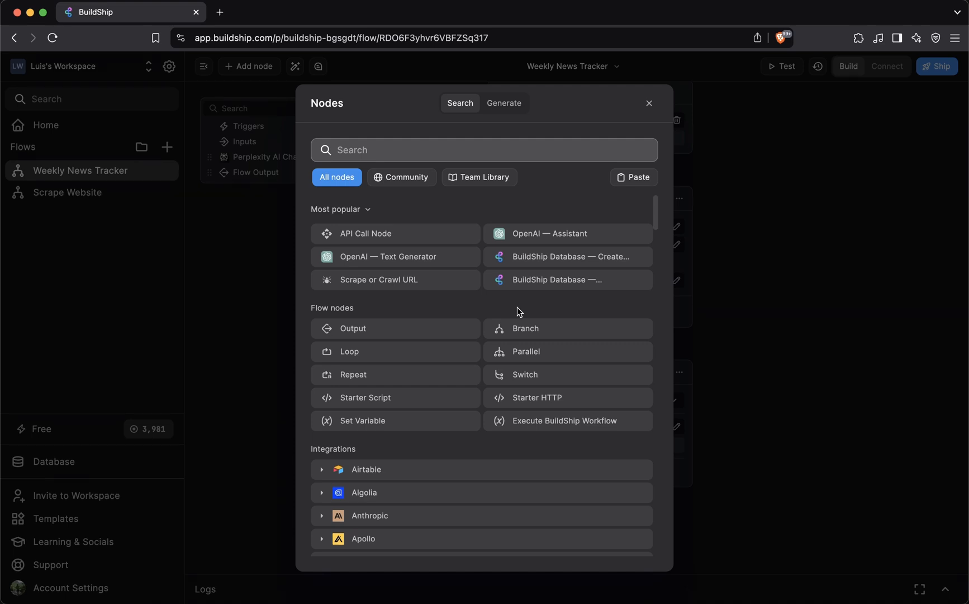
mouse_move(570, 117)
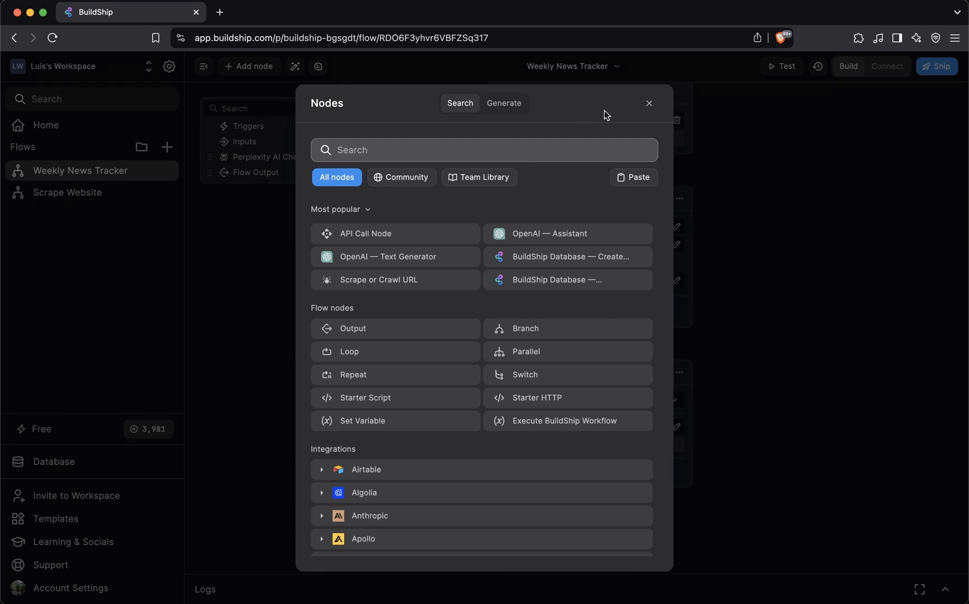
Step: Switch the Nodes dialog to Generate, prompting for a custom node's input, task and output
left_click(504, 103)
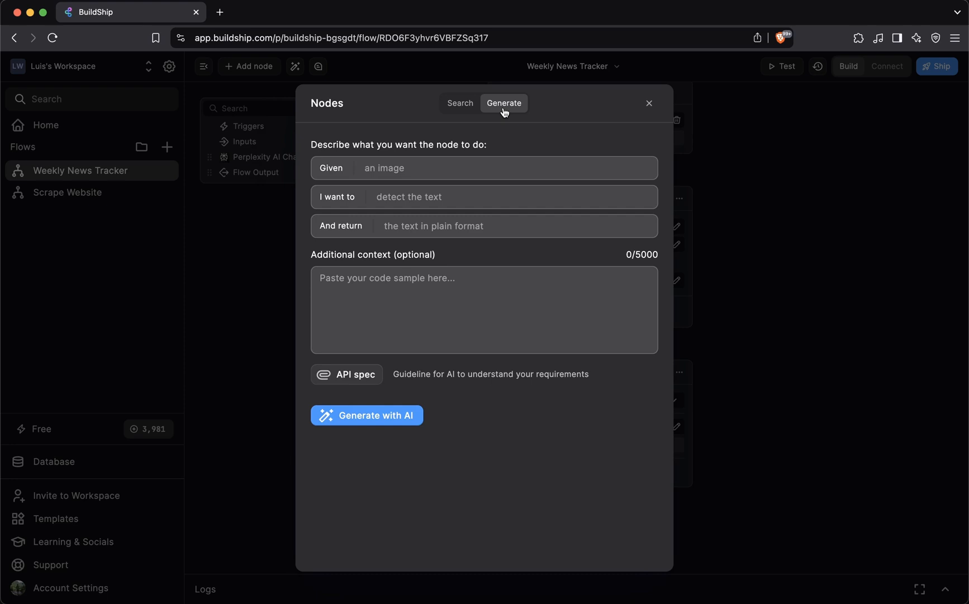
mouse_move(586, 132)
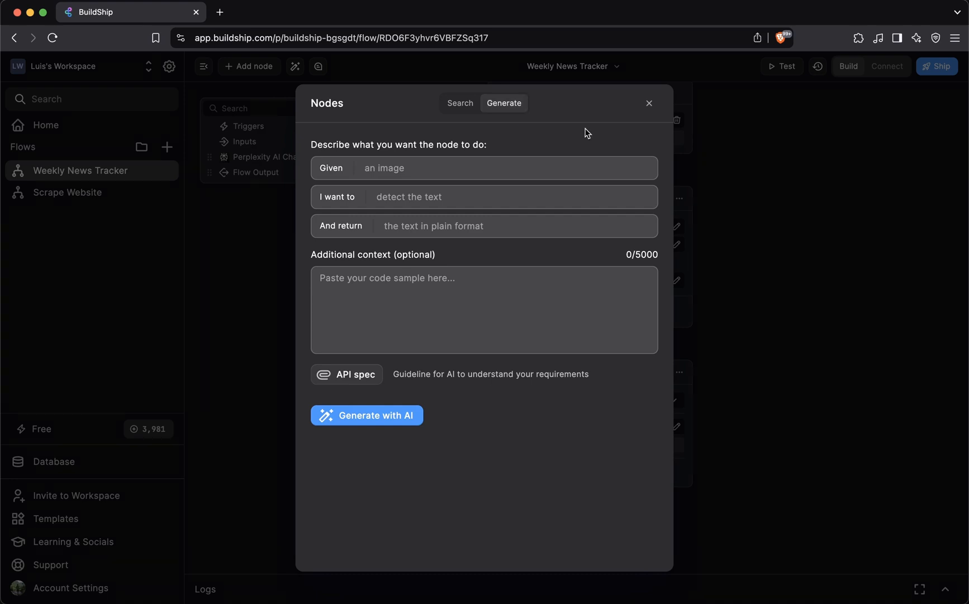
mouse_move(601, 111)
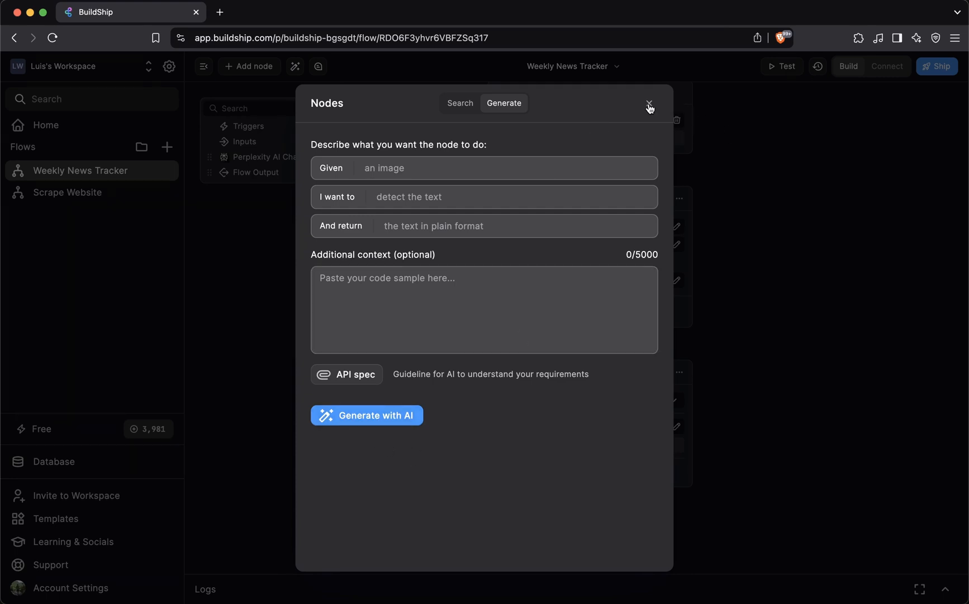
left_click(649, 104)
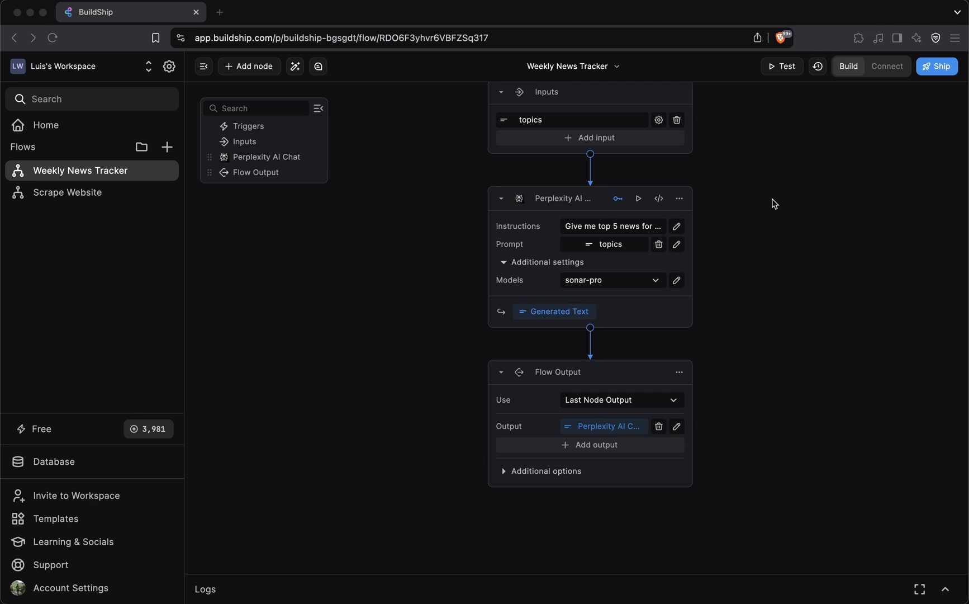
mouse_move(563, 225)
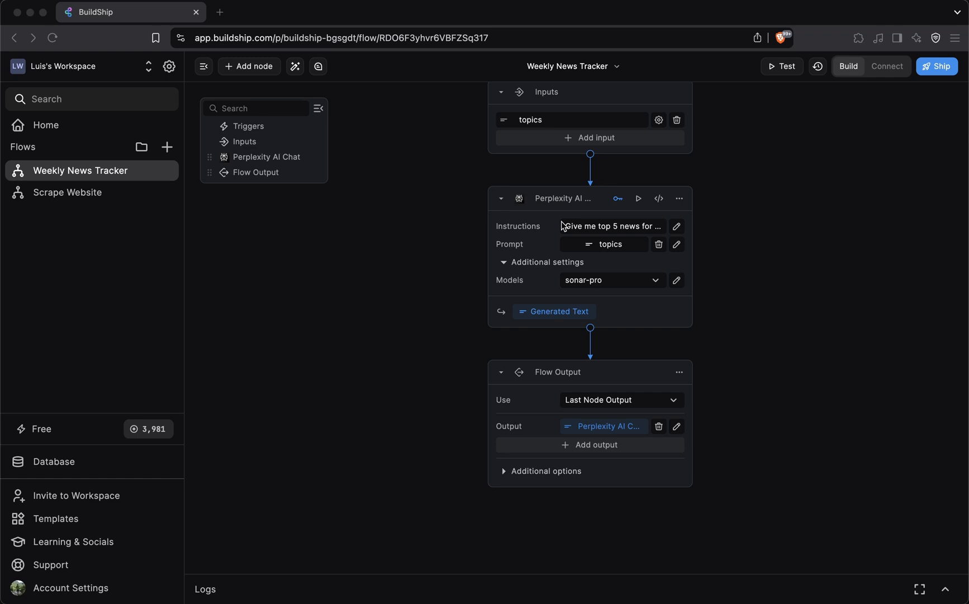
mouse_move(580, 205)
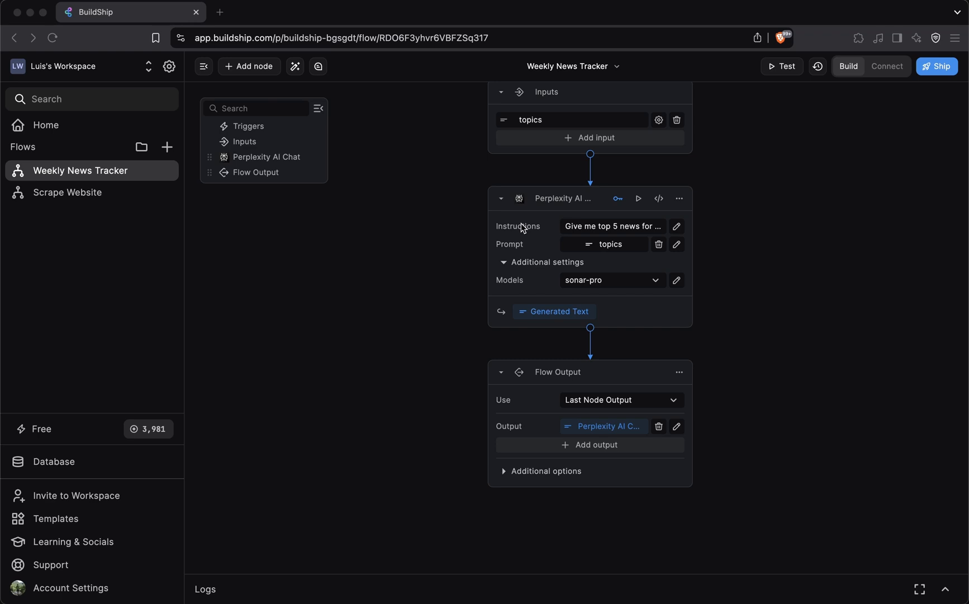
mouse_move(520, 254)
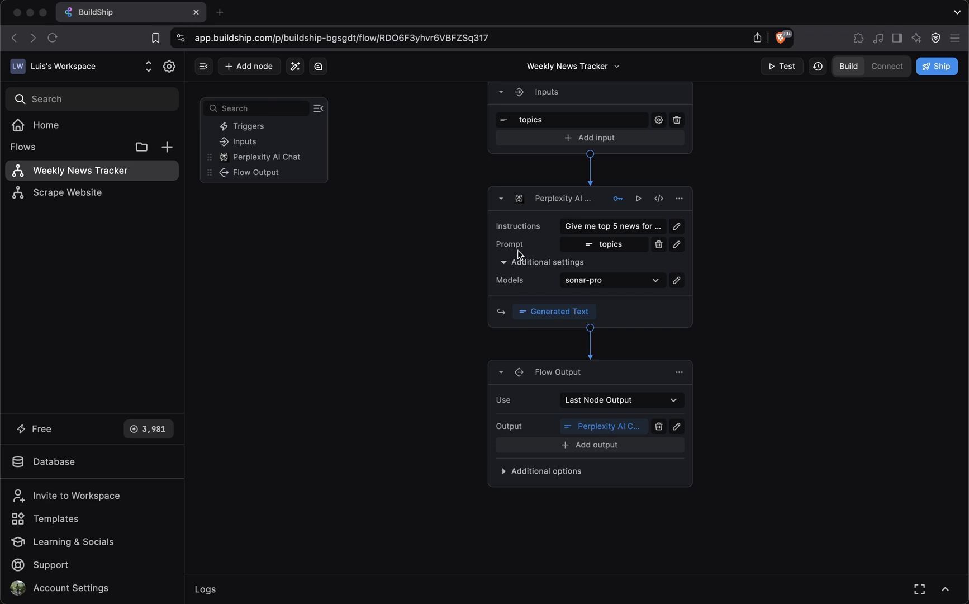
mouse_move(556, 266)
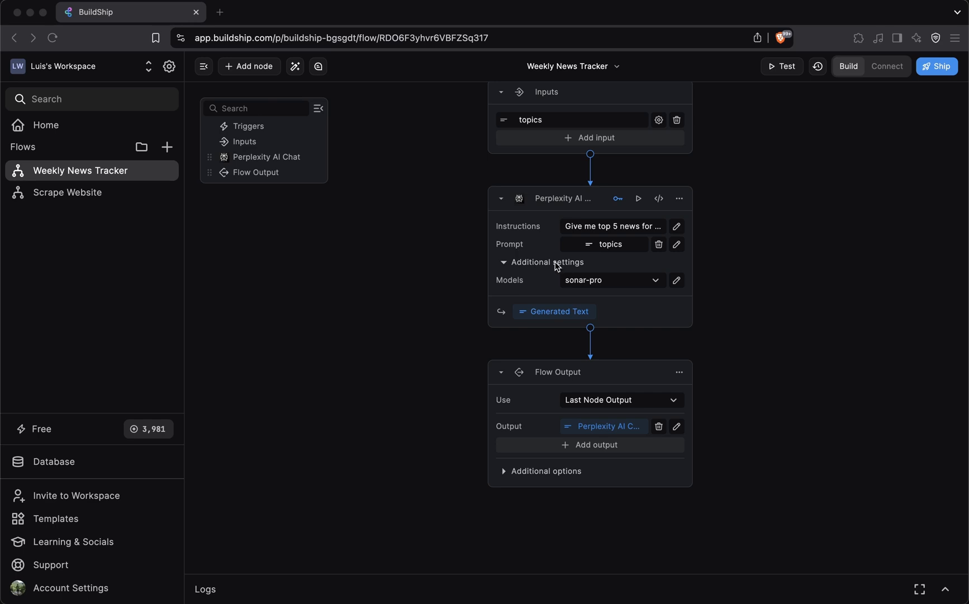
mouse_move(555, 264)
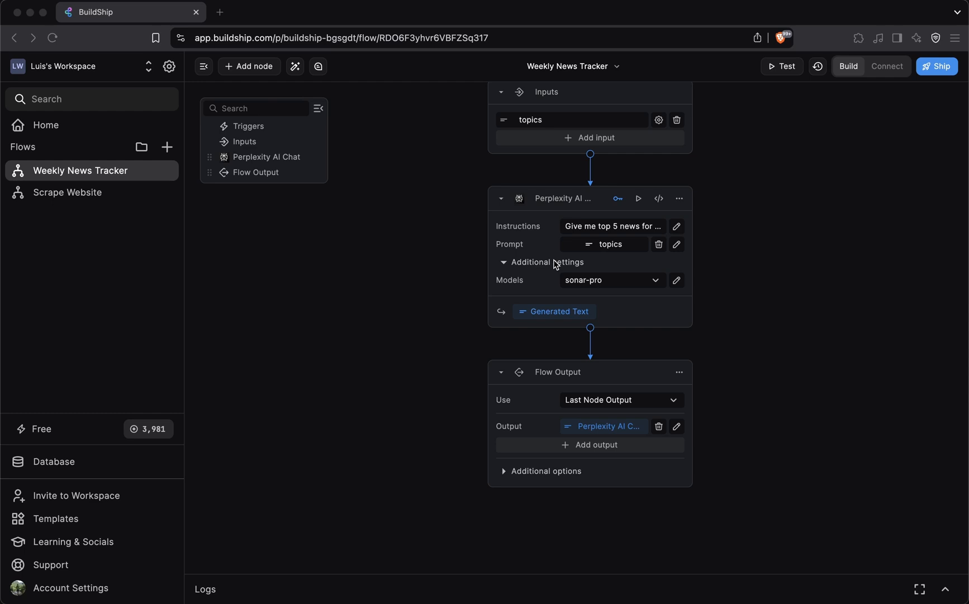
mouse_move(559, 258)
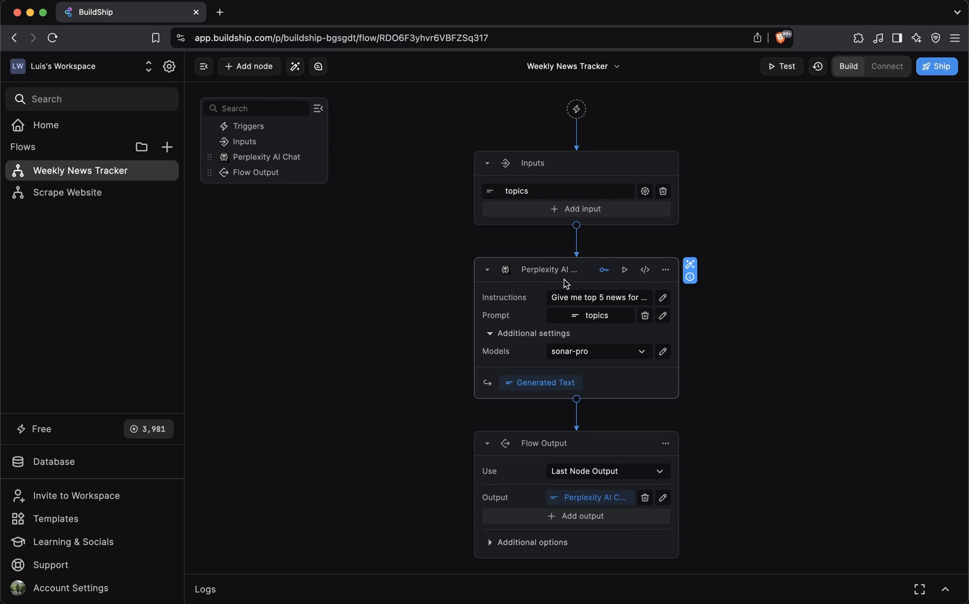
mouse_move(539, 306)
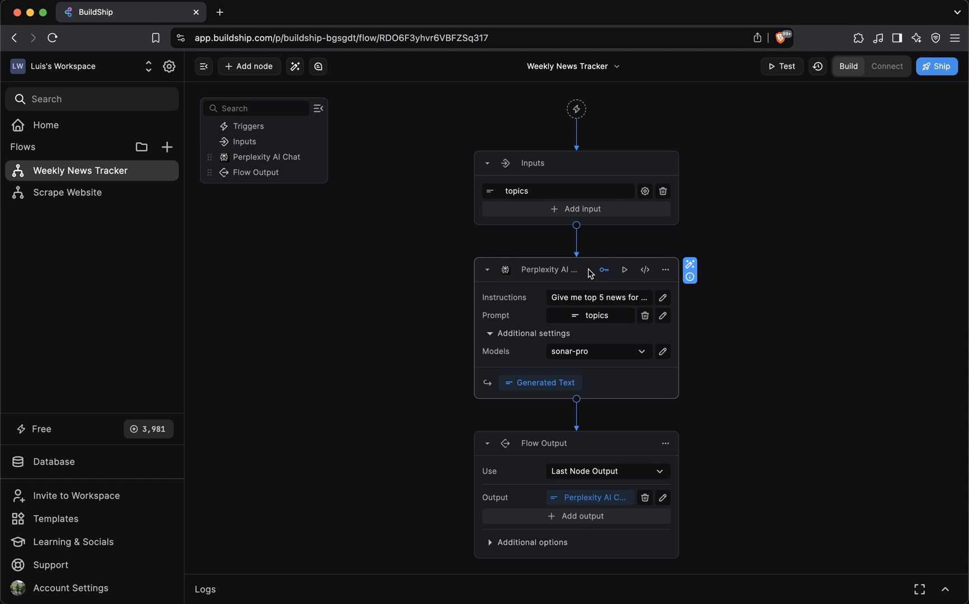
mouse_move(645, 269)
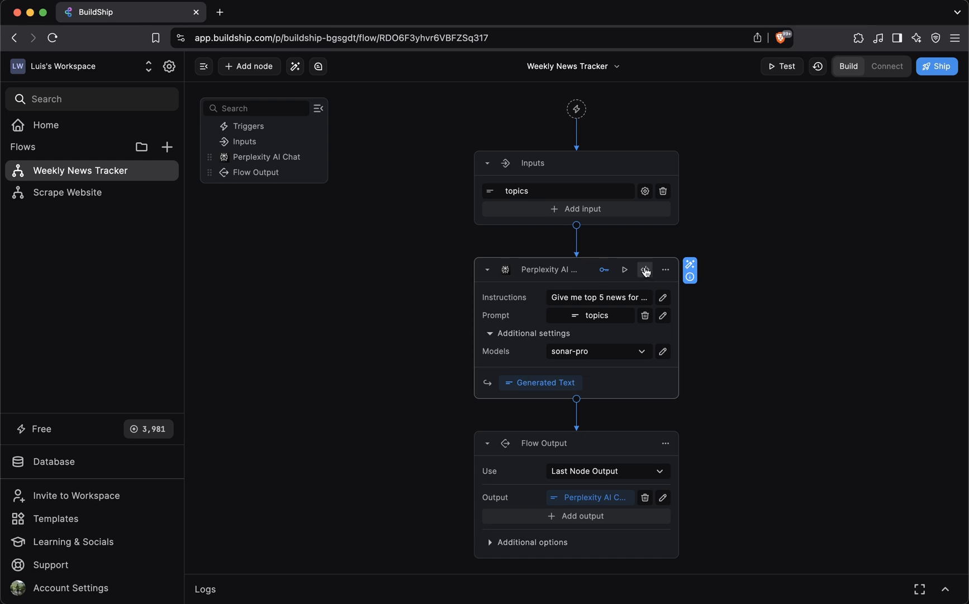
Step: Show the Perplexity AI Chat node's Node Logic code calling the chat completions API
left_click(646, 270)
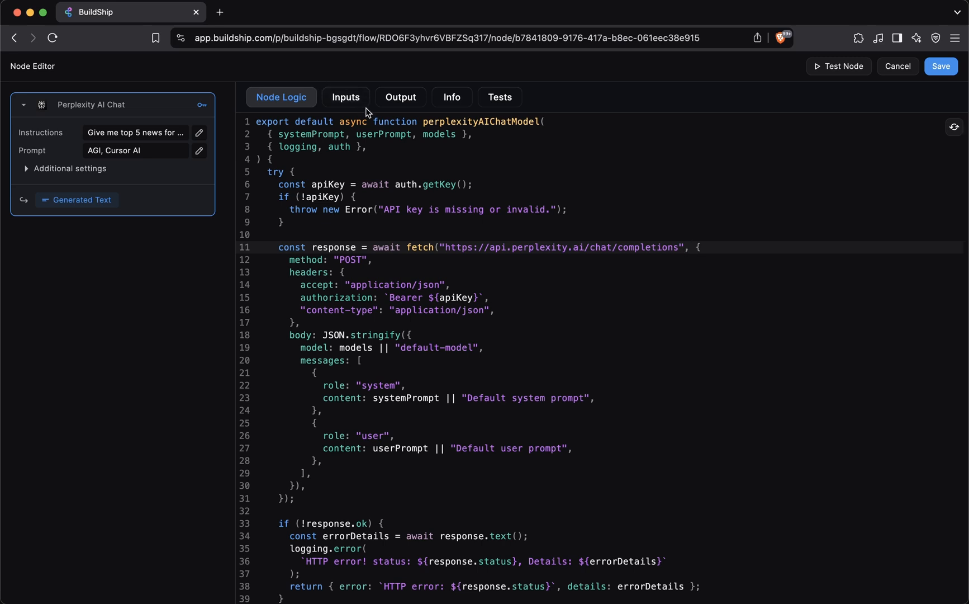
Step: View the node's Inputs definitions, highlighting the Instructions (systemPrompt) field description
left_click(346, 97)
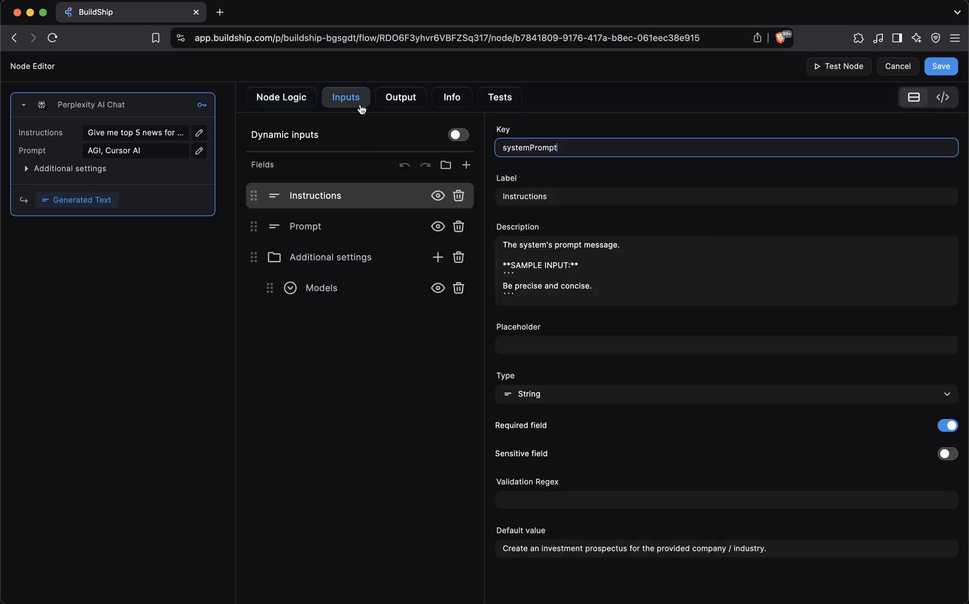
mouse_move(321, 214)
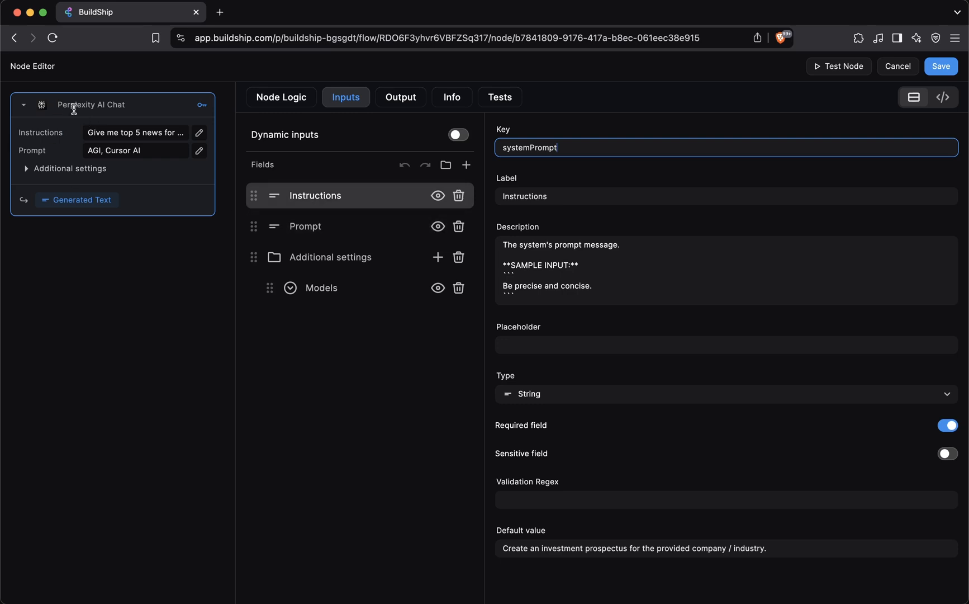
left_click(69, 168)
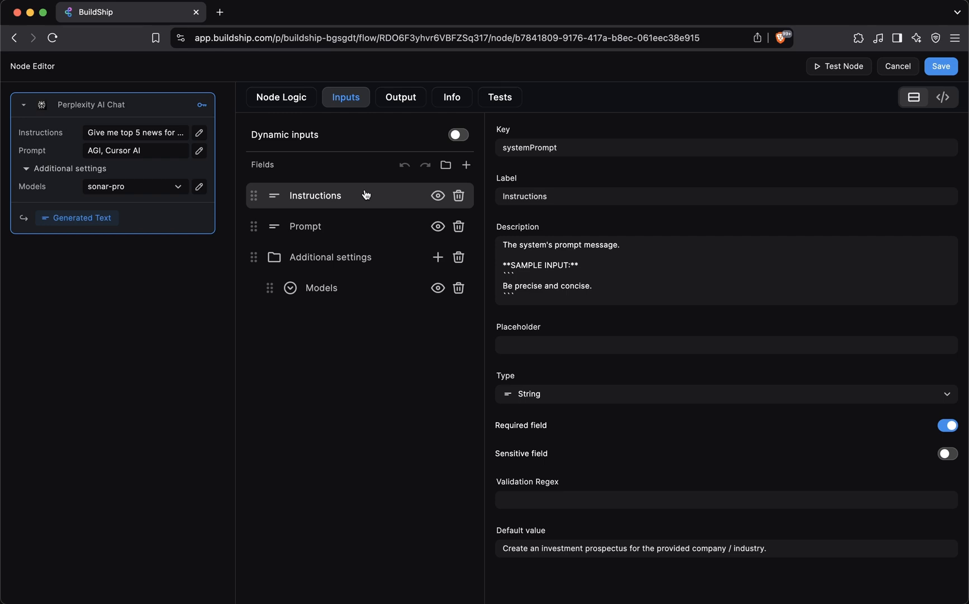
triple_click(726, 195)
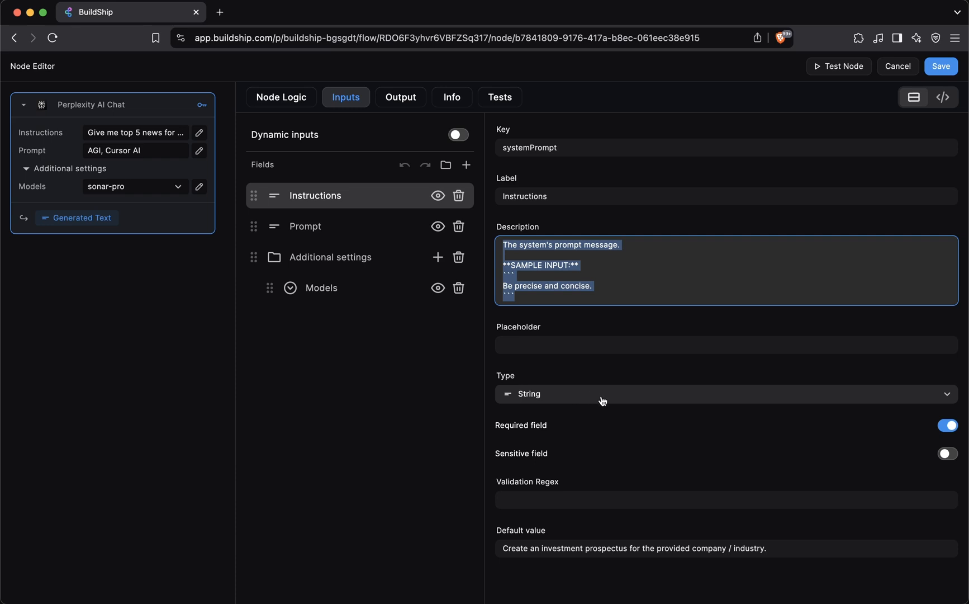
mouse_move(684, 420)
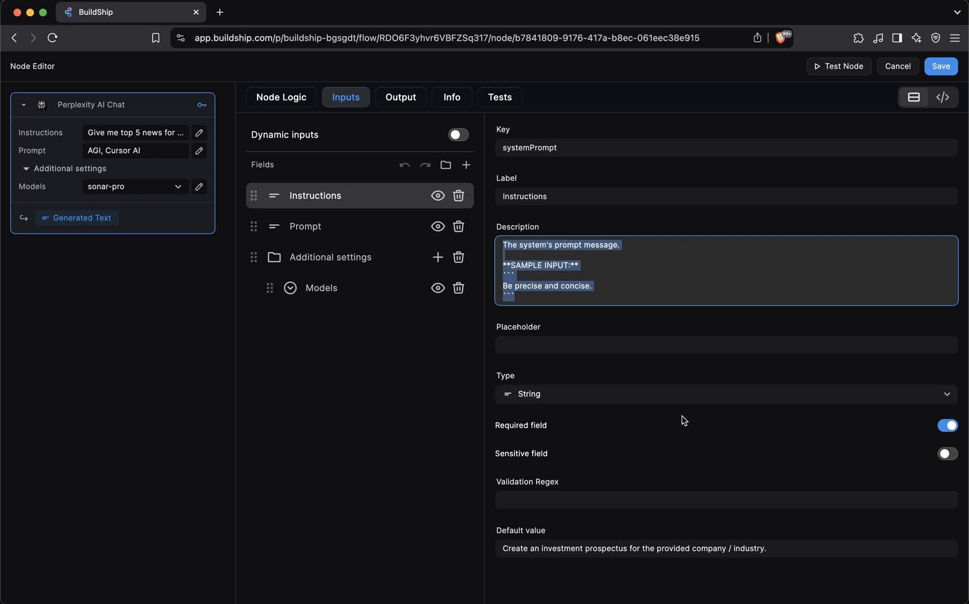
mouse_move(406, 179)
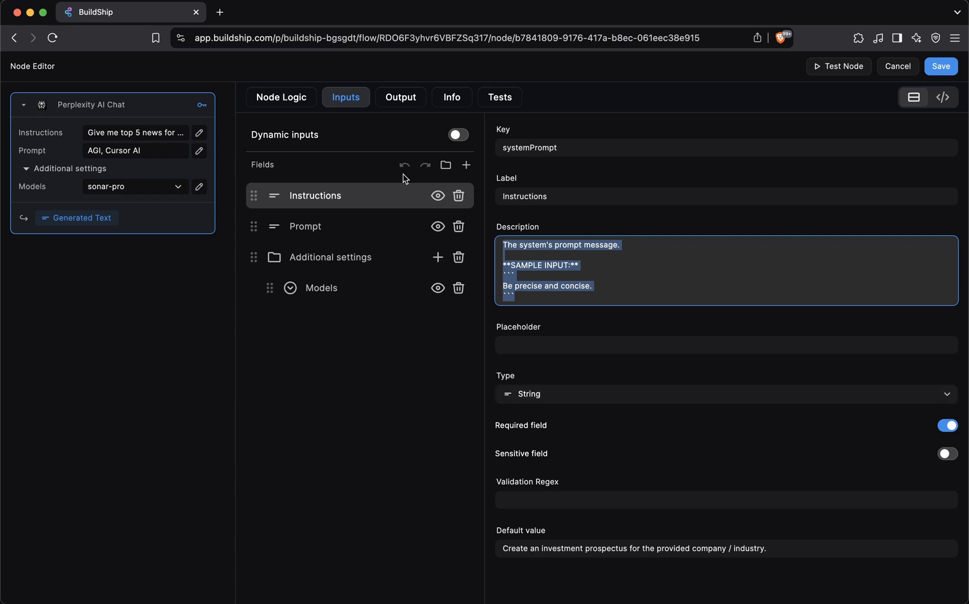
Step: View the node's Output definition: the Generated Text string from the Perplexity API
left_click(400, 97)
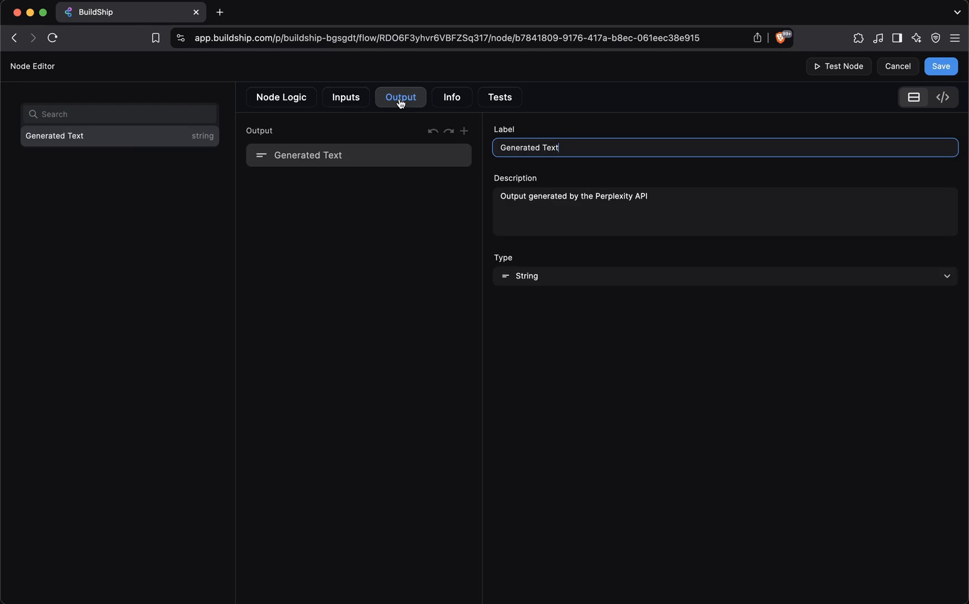
mouse_move(351, 162)
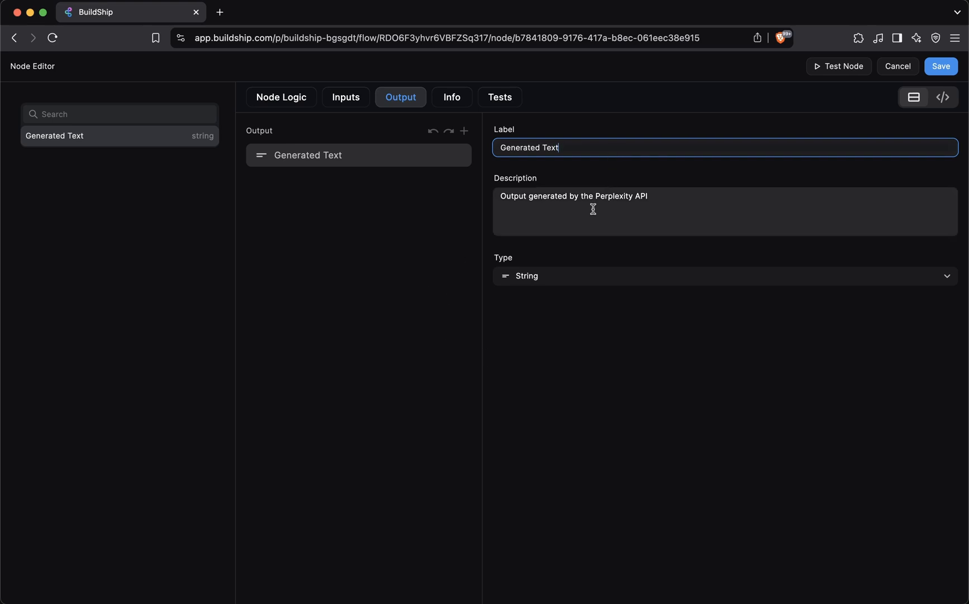
mouse_move(556, 208)
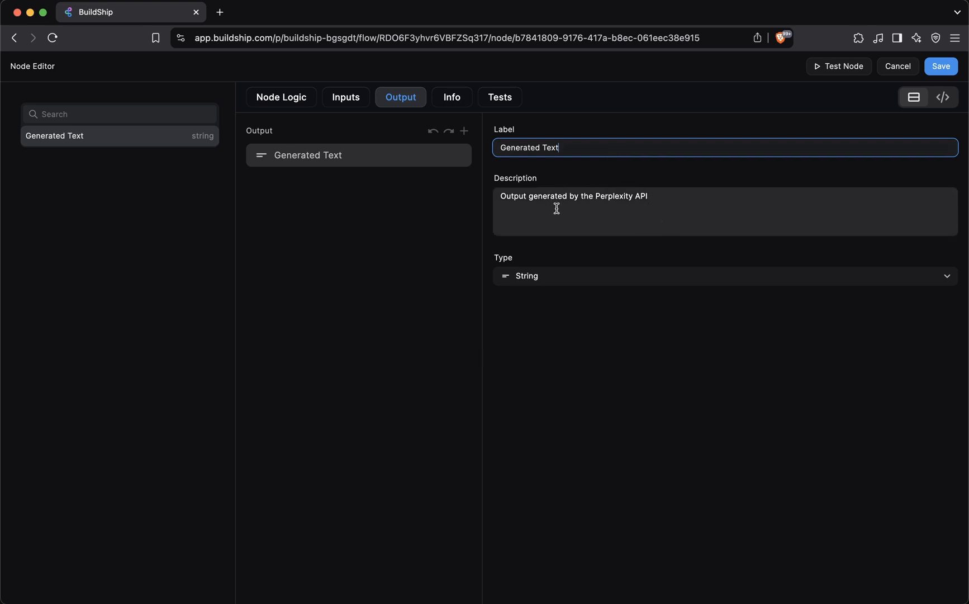
mouse_move(672, 209)
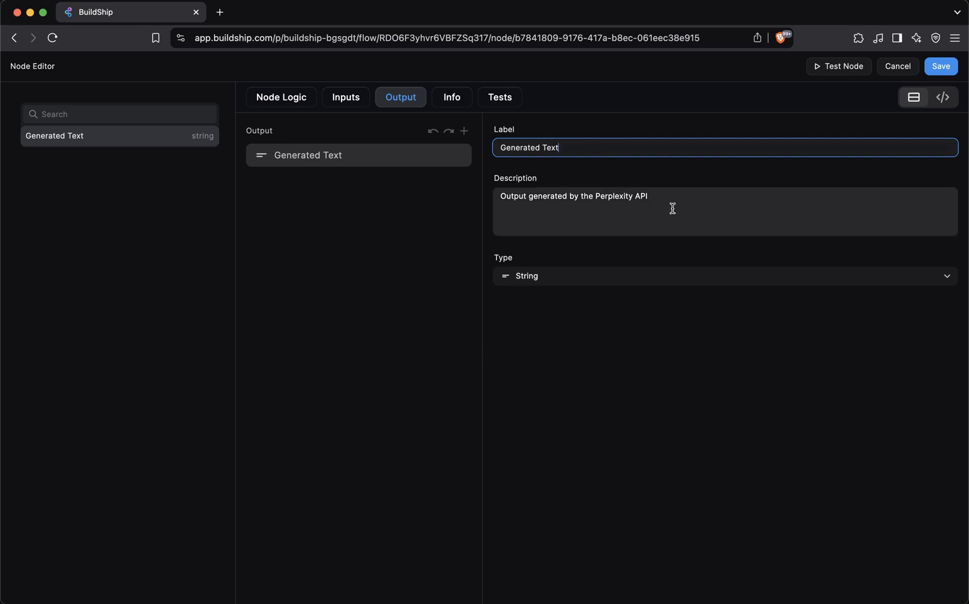
mouse_move(825, 183)
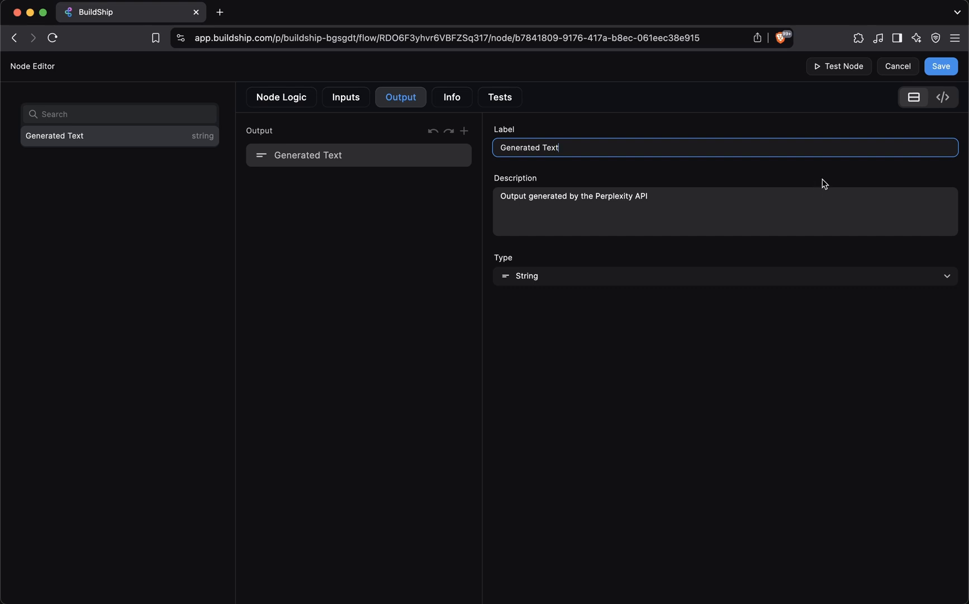
Step: Close the Node Editor and confirm the Perplexity node uses perplexity-key-1
left_click(898, 66)
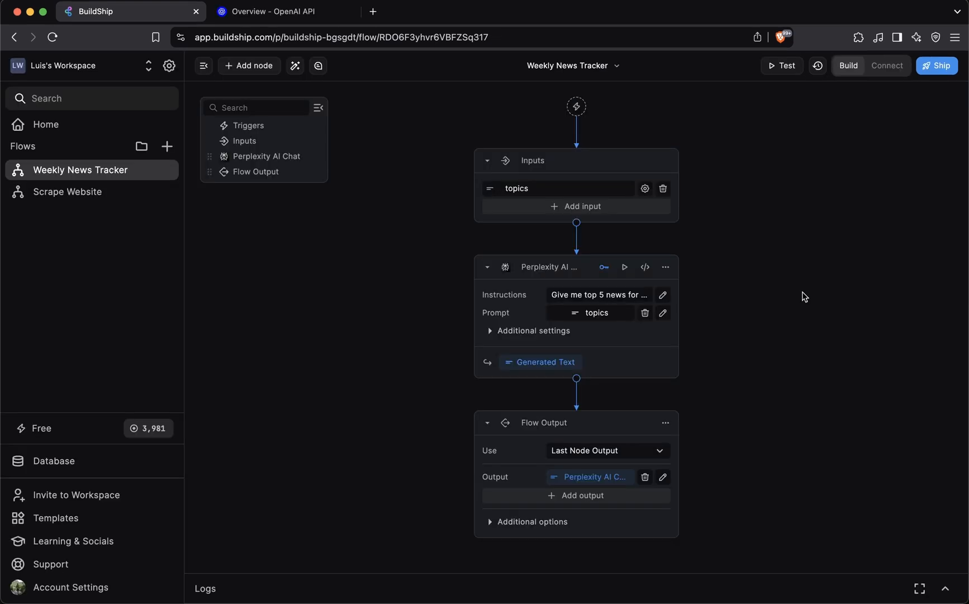
mouse_move(746, 283)
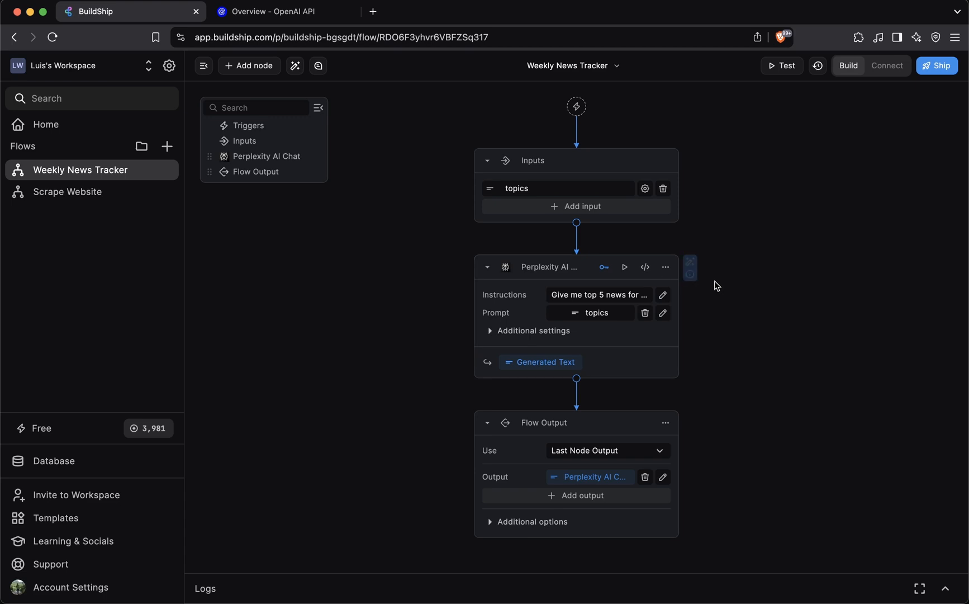
mouse_move(715, 285)
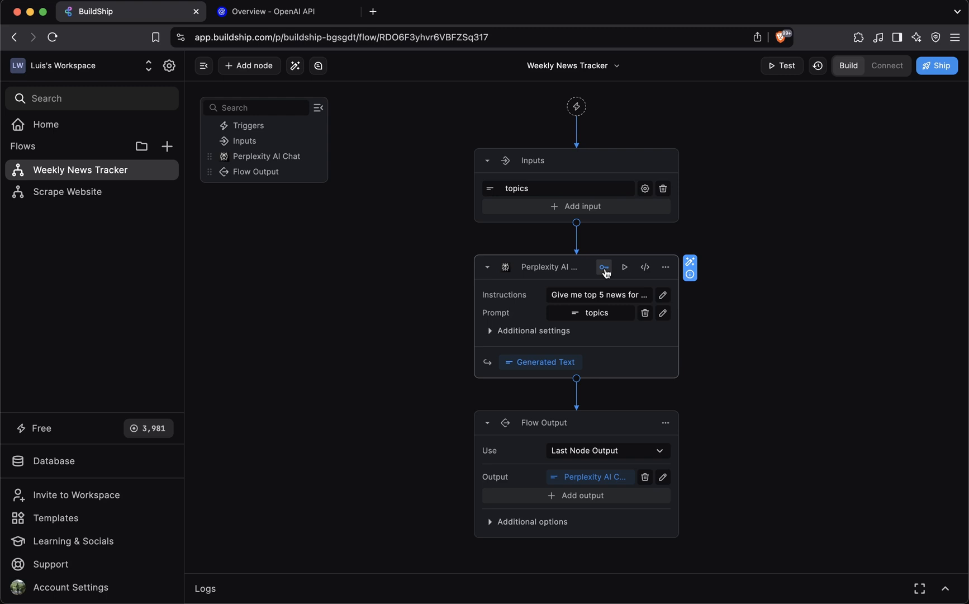
mouse_move(568, 266)
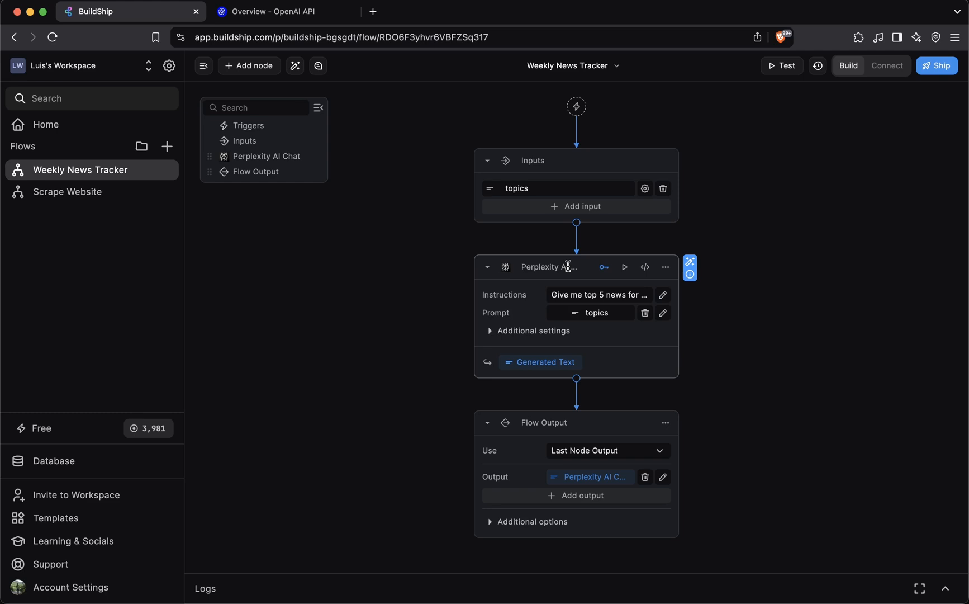
mouse_move(586, 280)
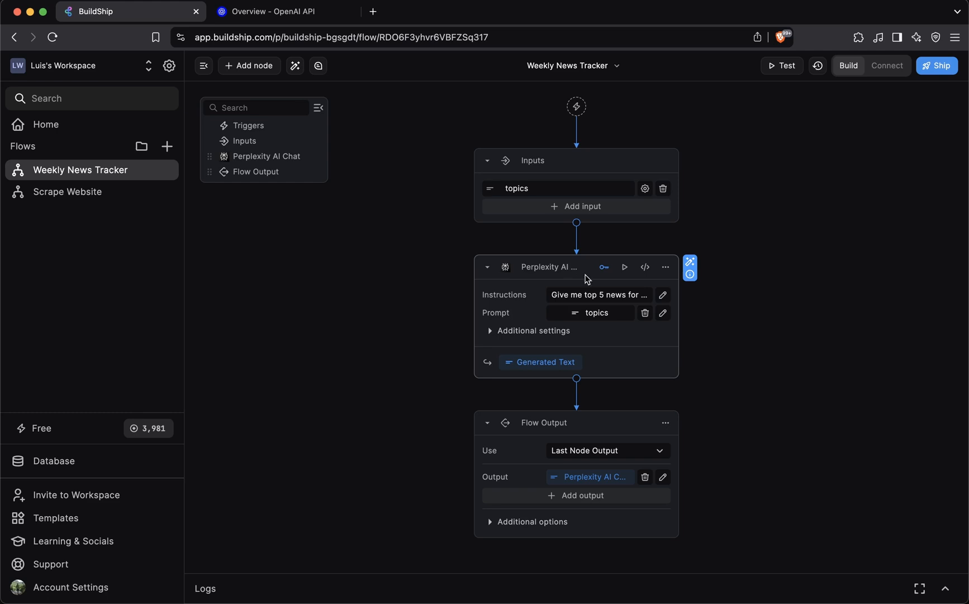
left_click(603, 267)
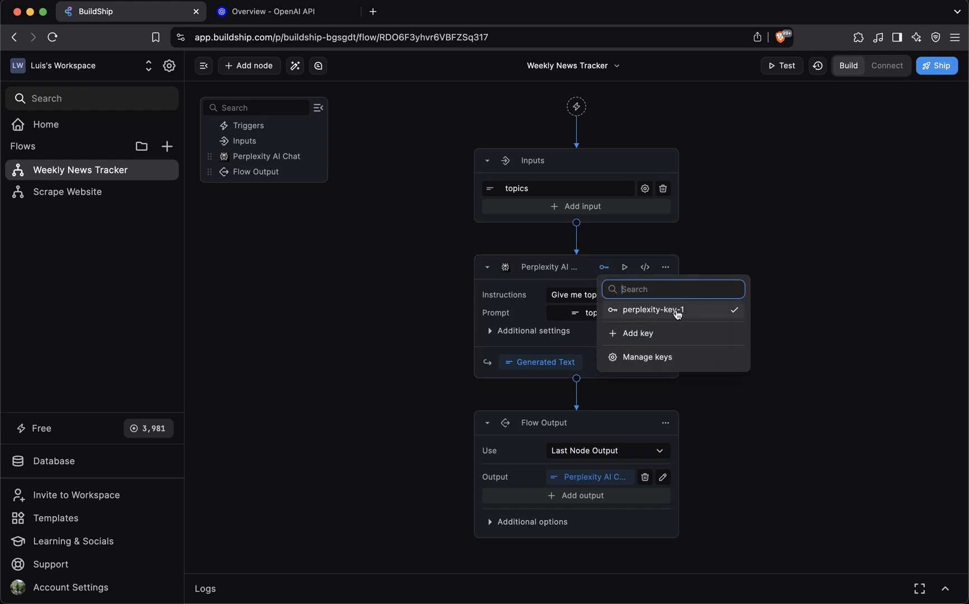
mouse_move(680, 334)
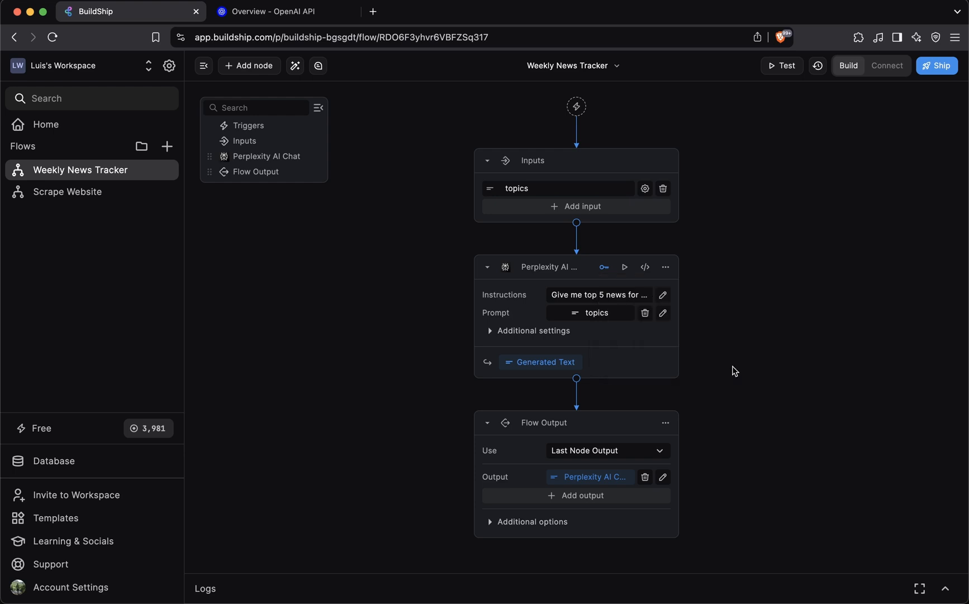
mouse_move(588, 377)
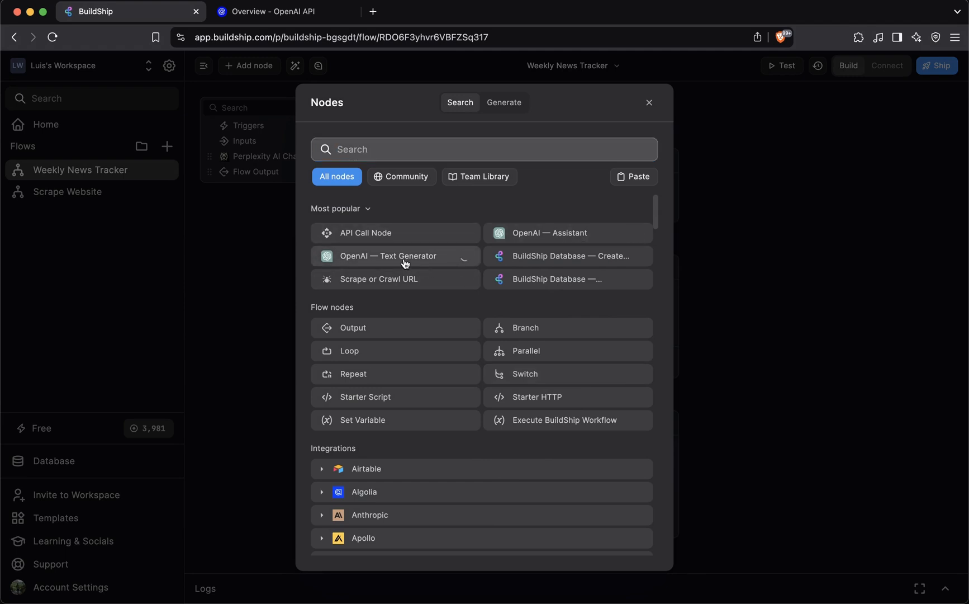
Step: Insert an OpenAI Text Generator node after Perplexity AI Chat, then delete it
left_click(388, 256)
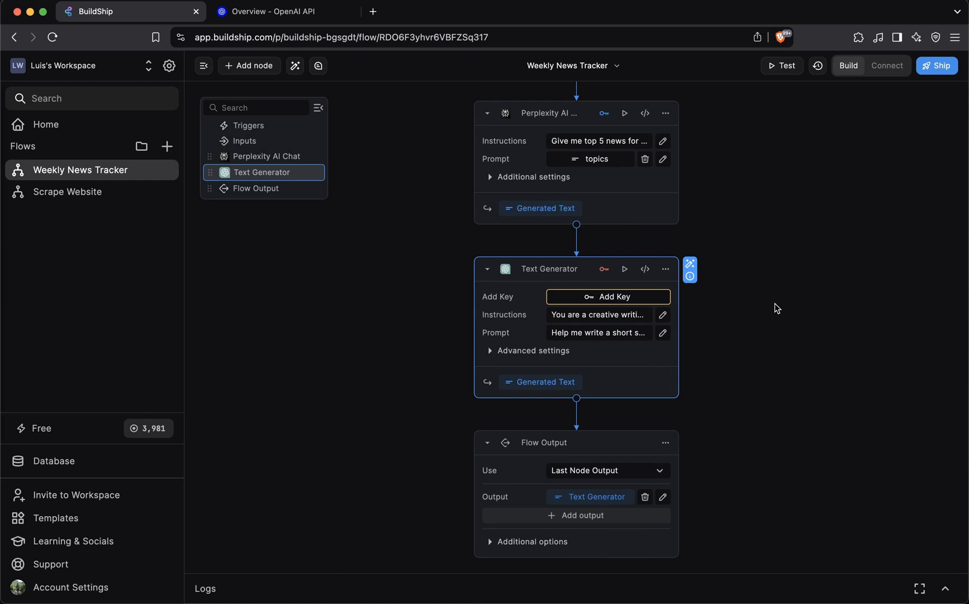
mouse_move(643, 286)
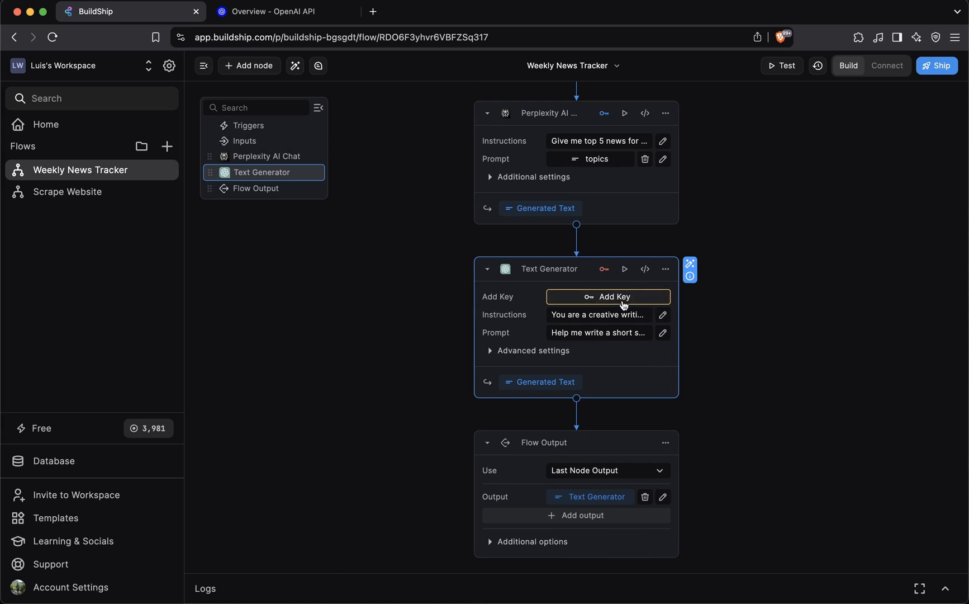
mouse_move(627, 299)
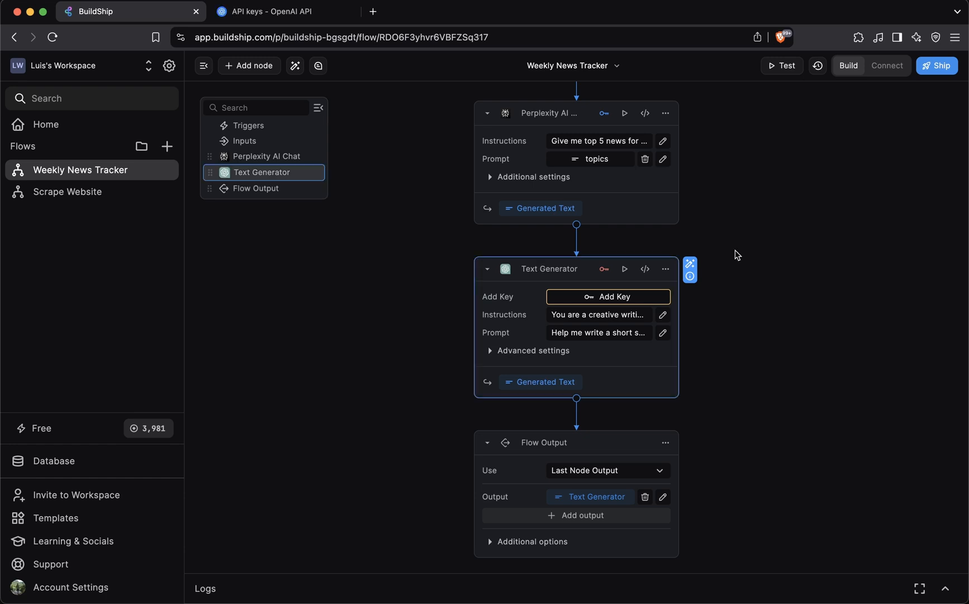
mouse_move(727, 281)
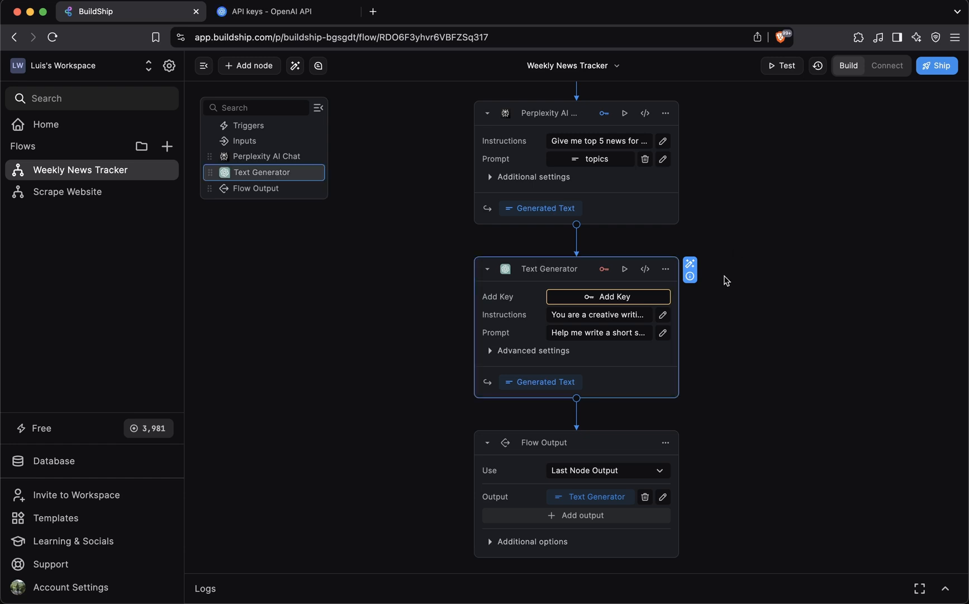
left_click(666, 269)
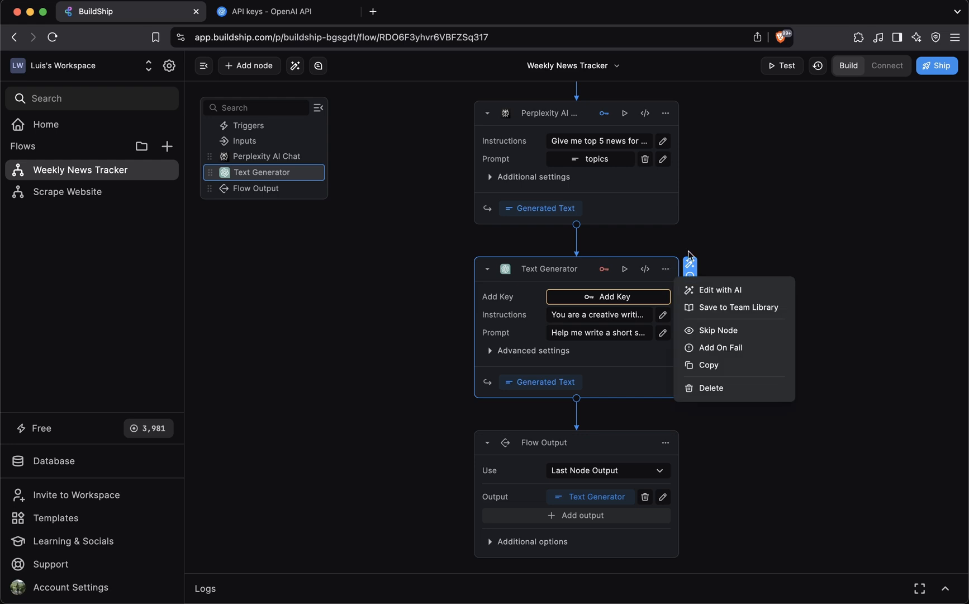
left_click(711, 388)
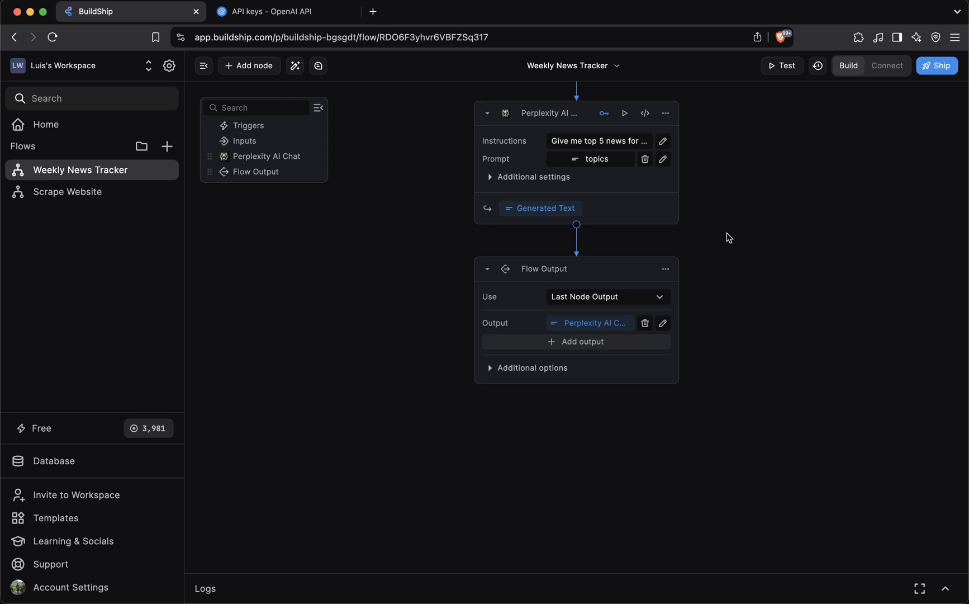
mouse_move(605, 229)
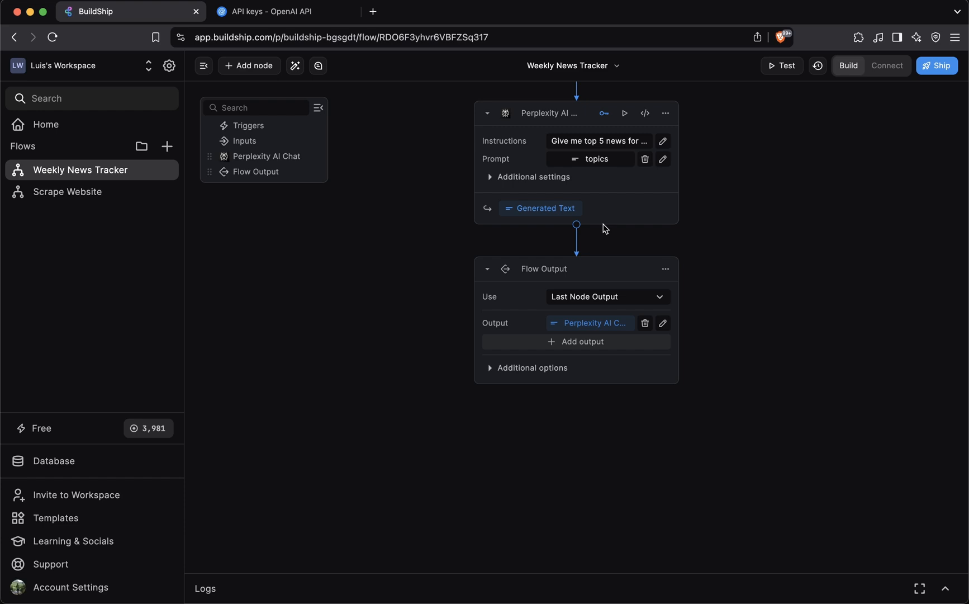
Step: Search 'gma' in the node catalogue and insert Gmail Send Email after Perplexity AI Chat
left_click(249, 66)
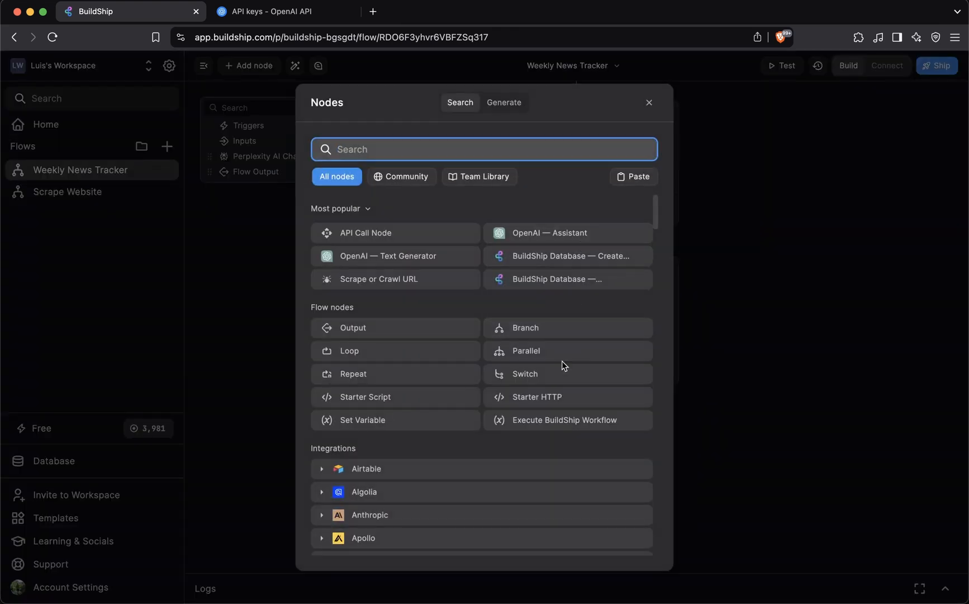
type("gmail")
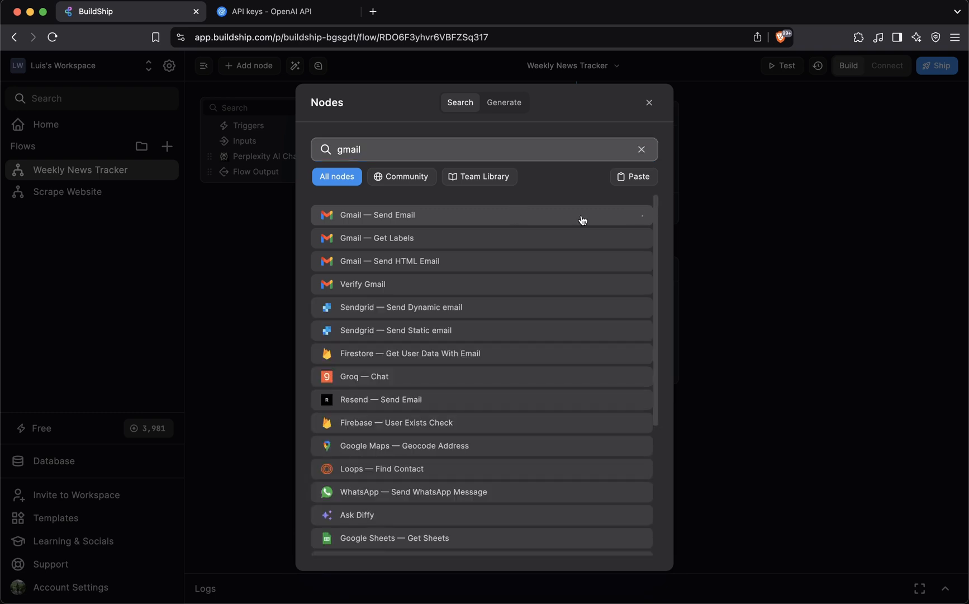
left_click(376, 215)
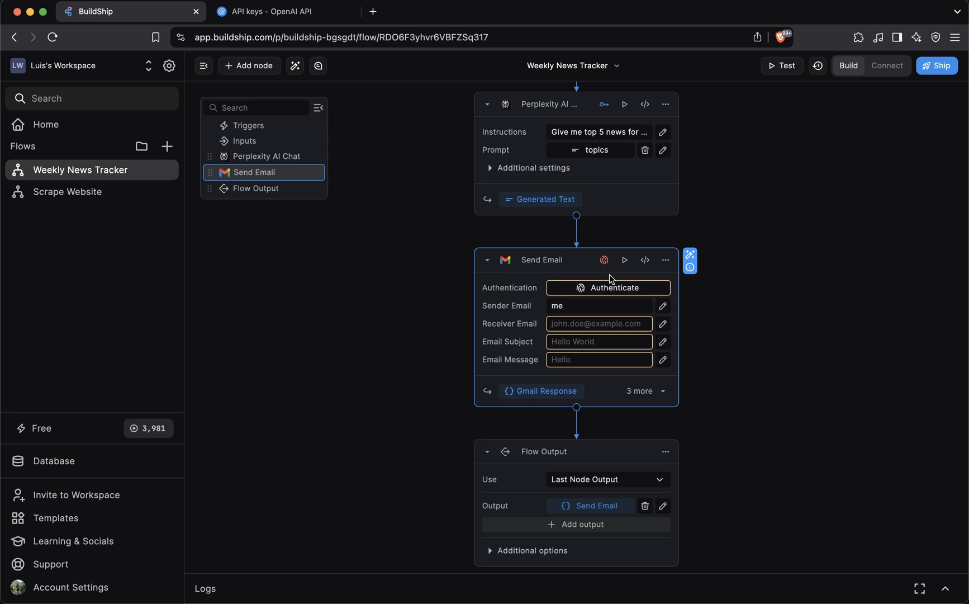
Step: Authenticate the Send Email node via Google sign-in and select the connected account
left_click(608, 287)
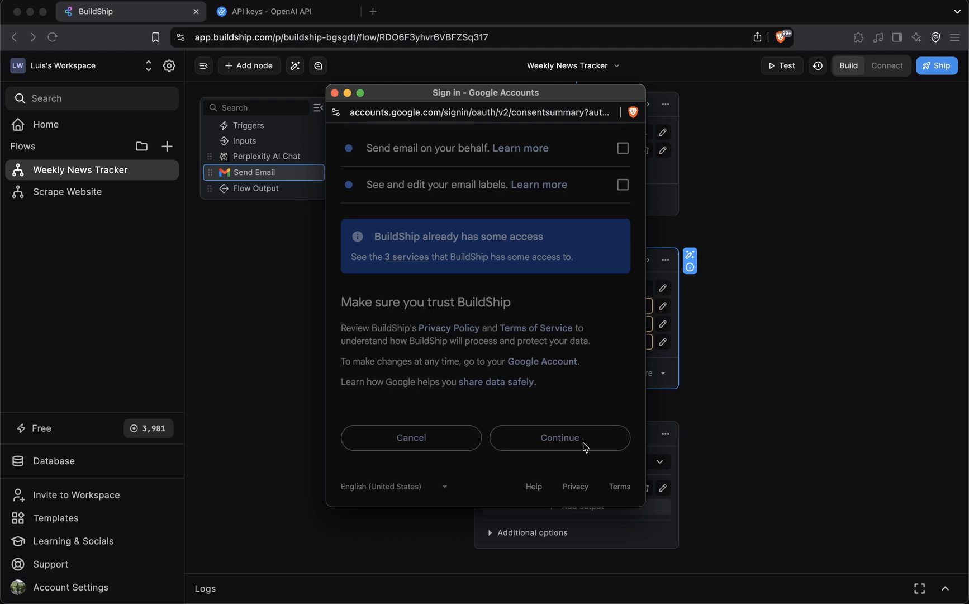
left_click(560, 438)
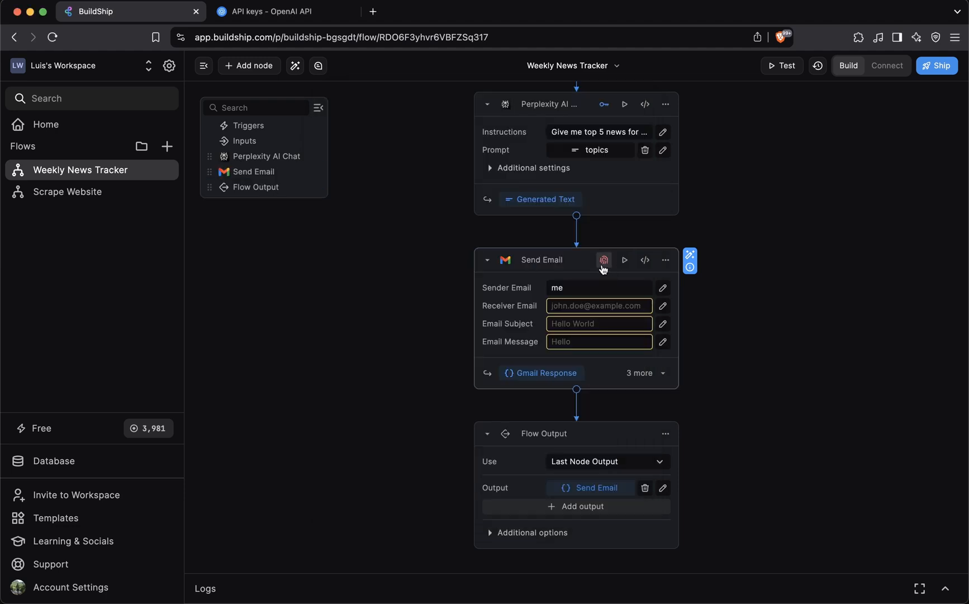
left_click(603, 260)
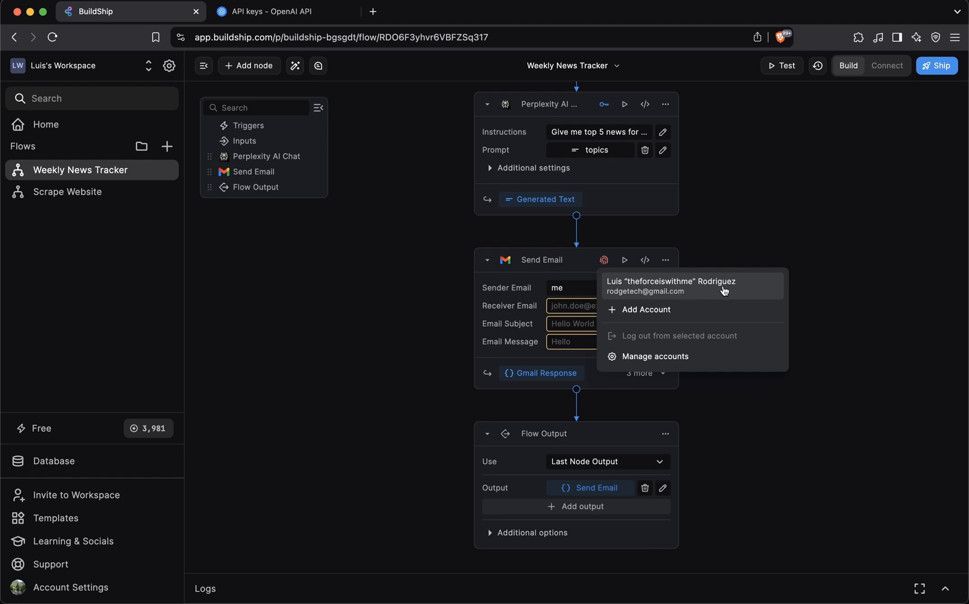
left_click(715, 232)
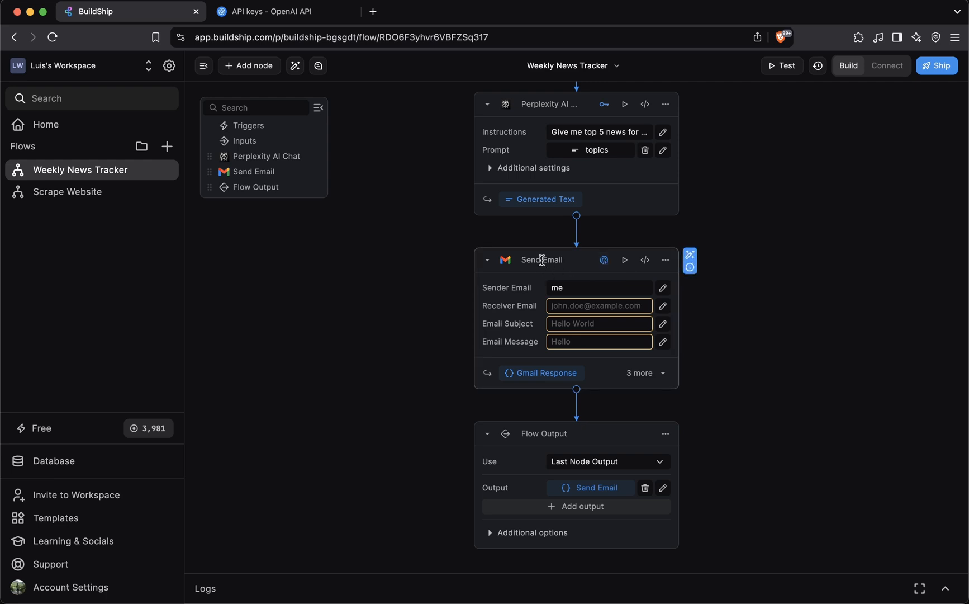
mouse_move(596, 299)
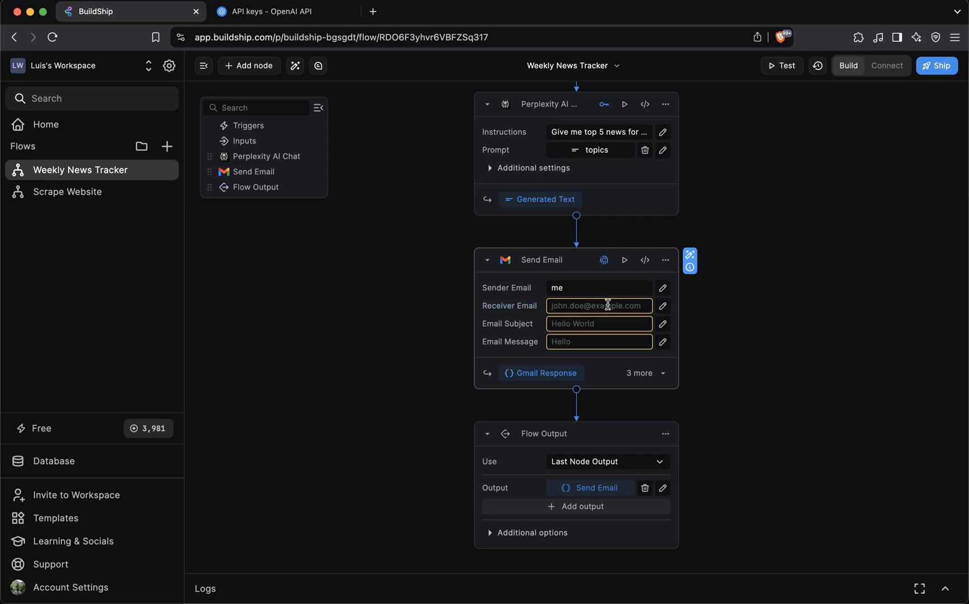
mouse_move(592, 305)
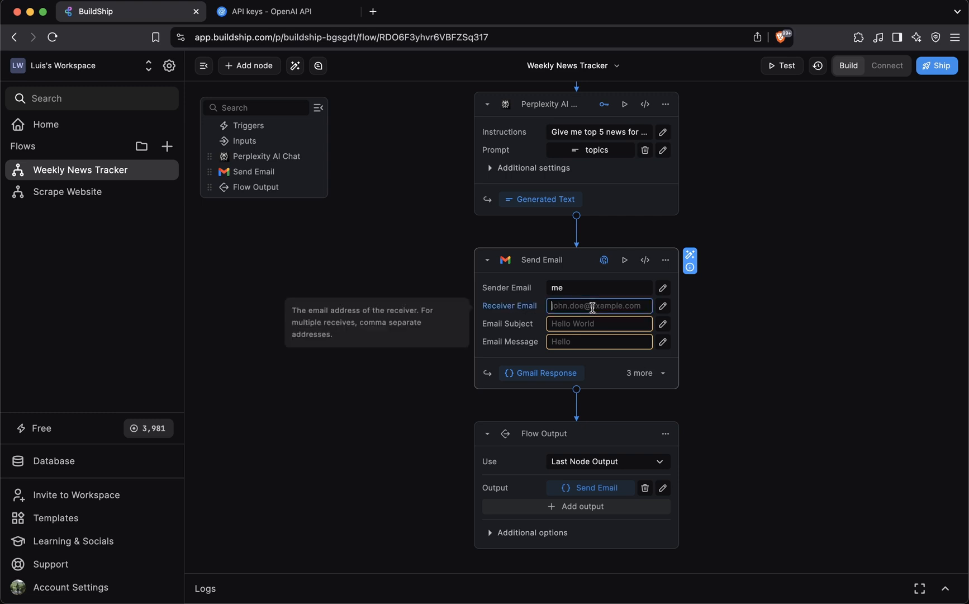
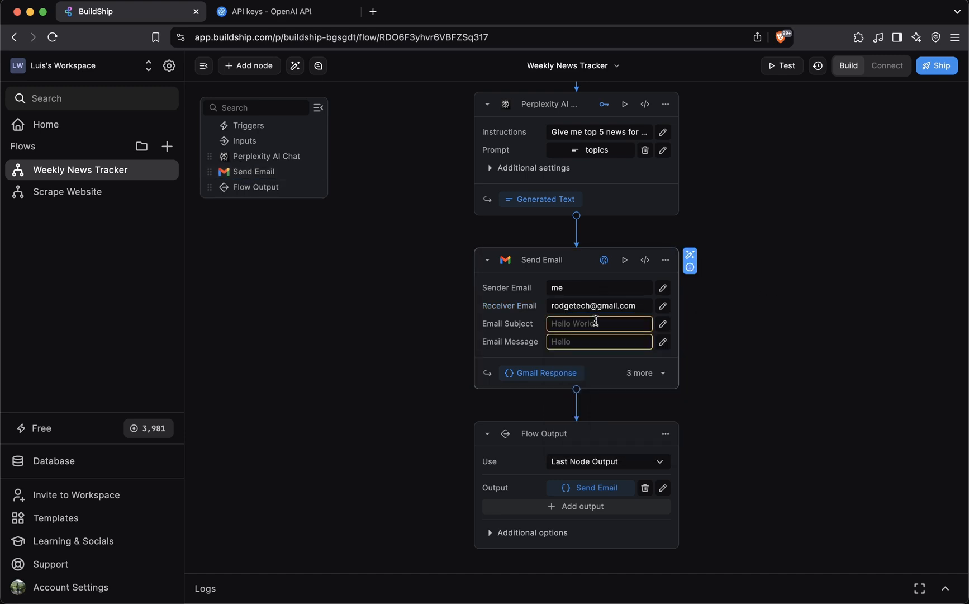
Step: Enter receiver 'rodgetech', subject 'Perplexity News Report', and the Perplexity AI Chat output as message
left_click(595, 323)
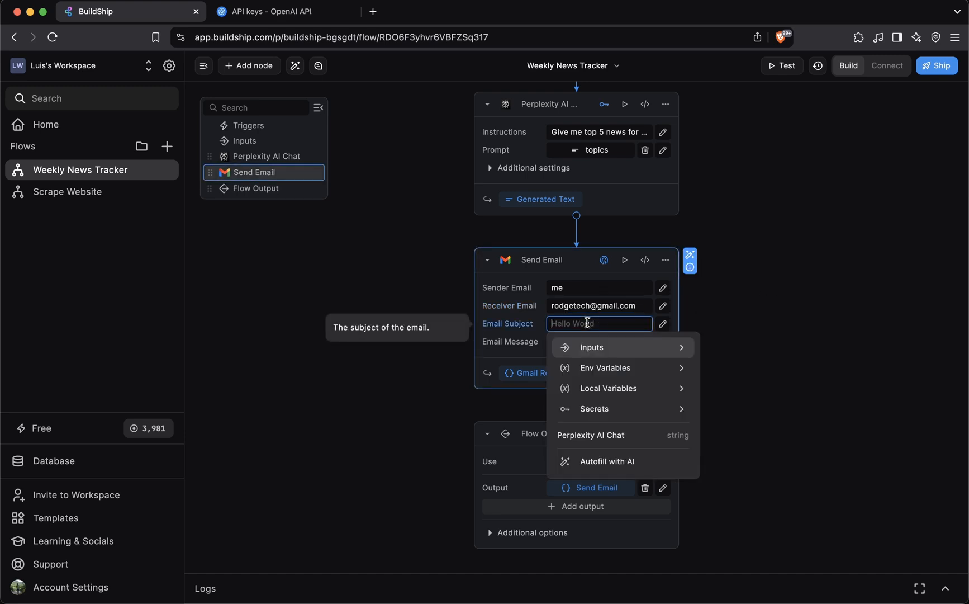
type("Perplexi")
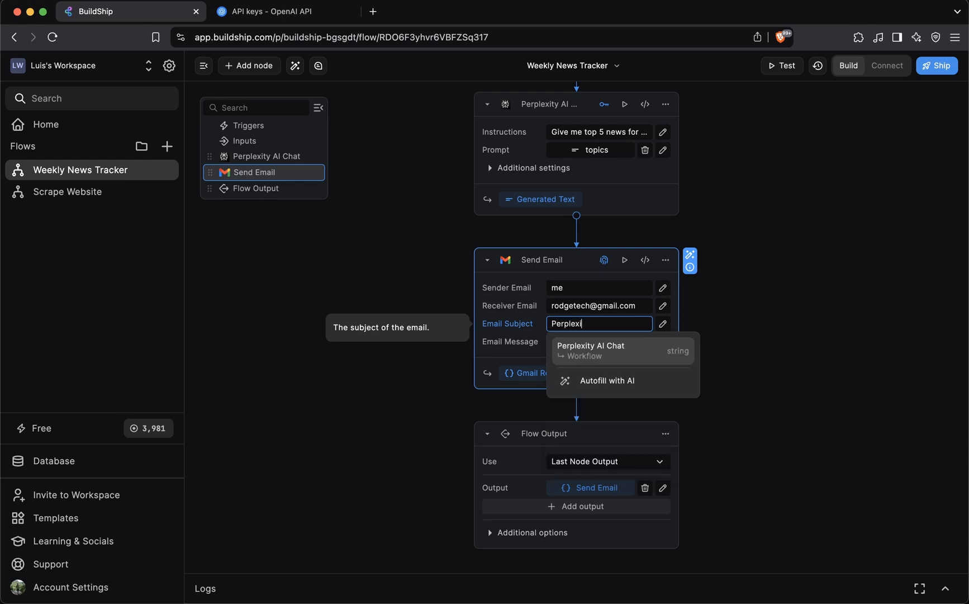
type("ty News")
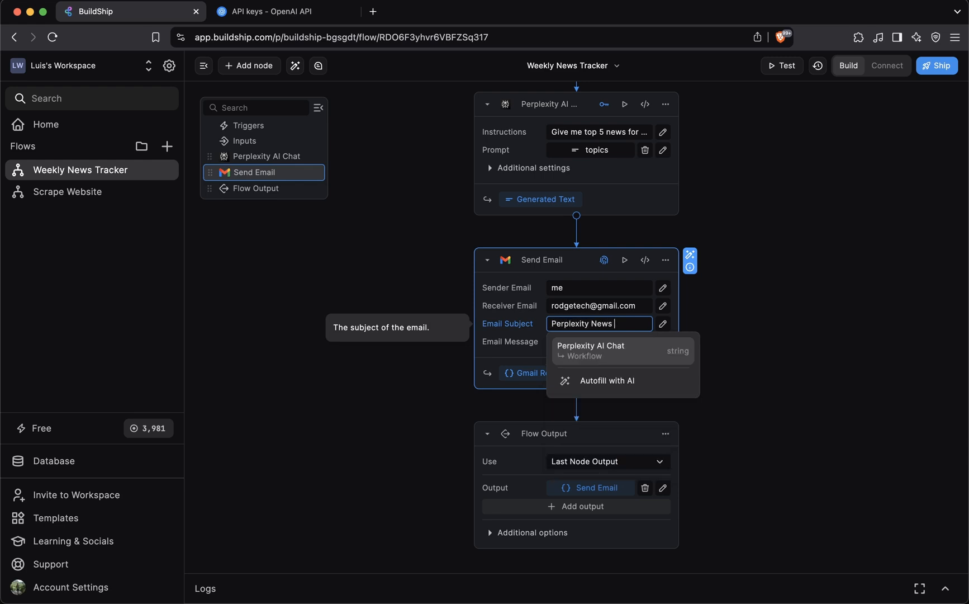
type("Report")
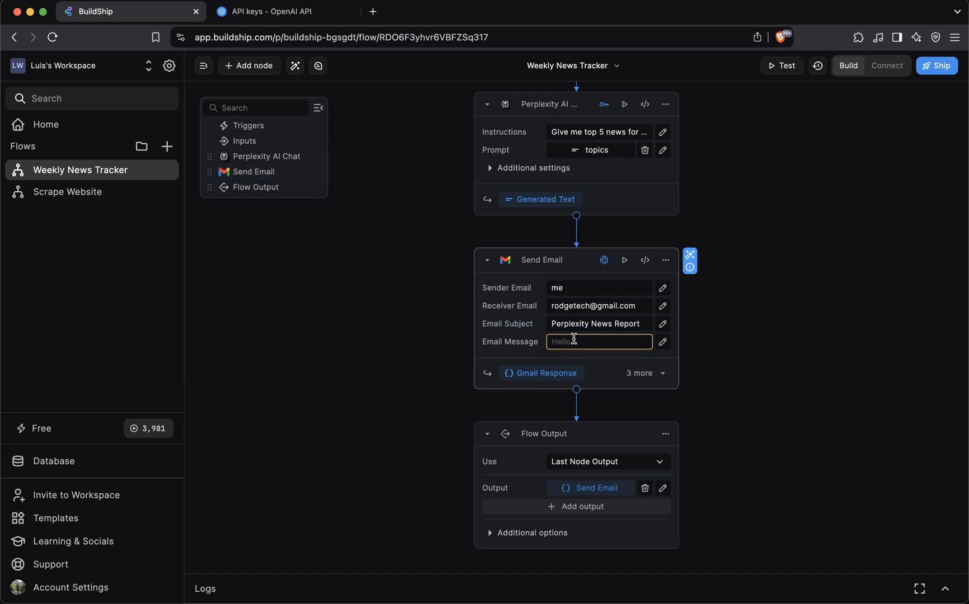
left_click(596, 341)
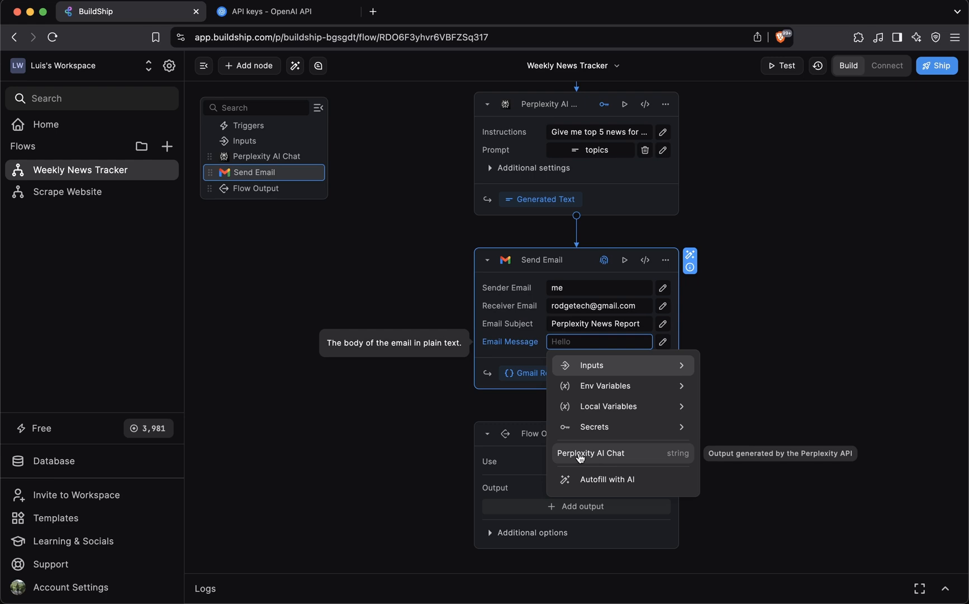
mouse_move(666, 459)
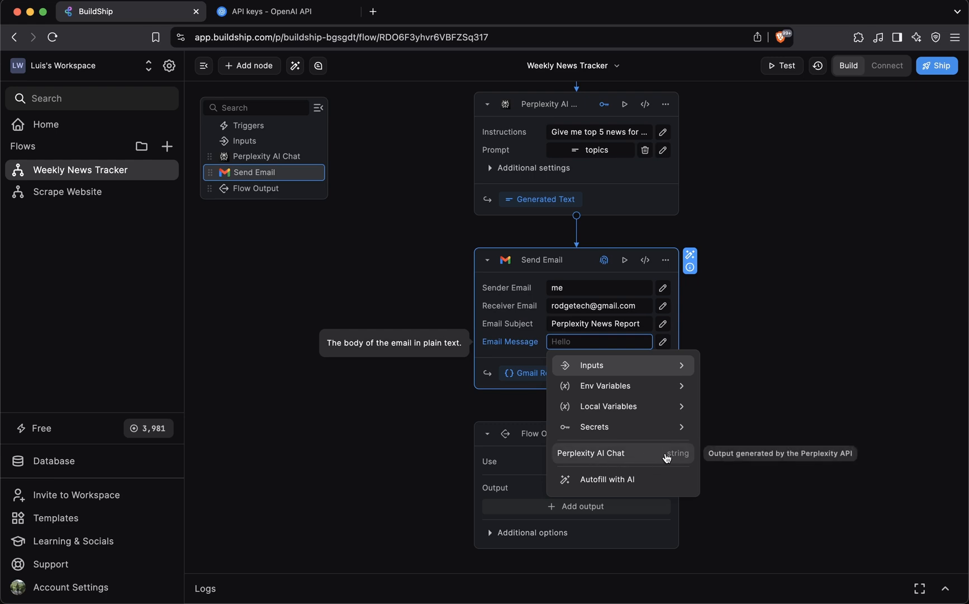
left_click(590, 453)
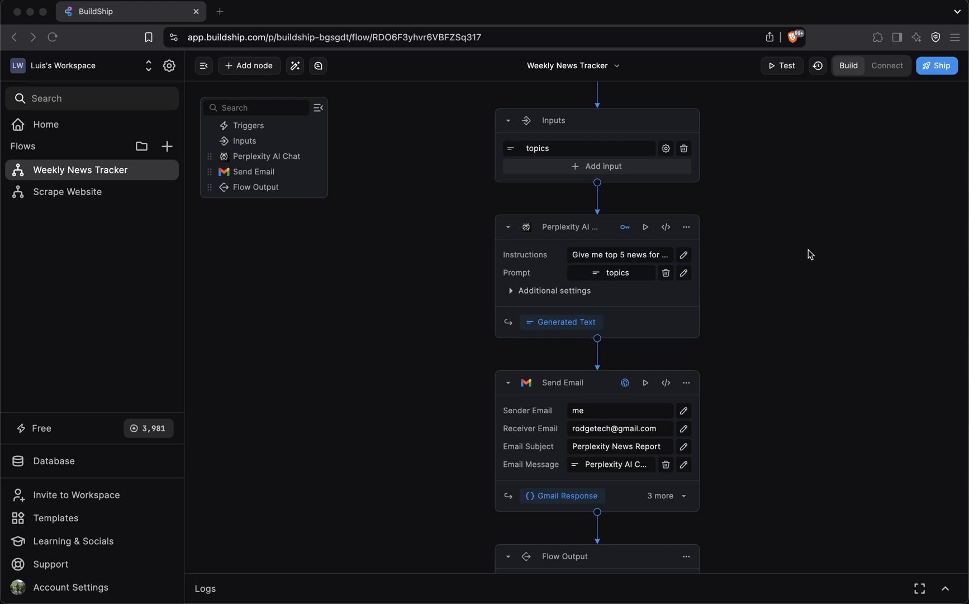
mouse_move(604, 230)
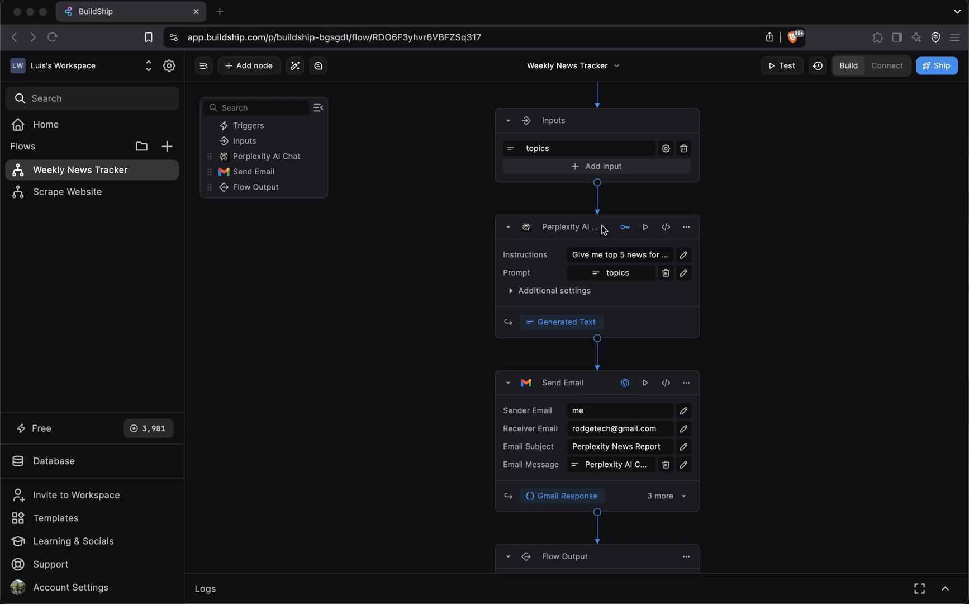
mouse_move(606, 244)
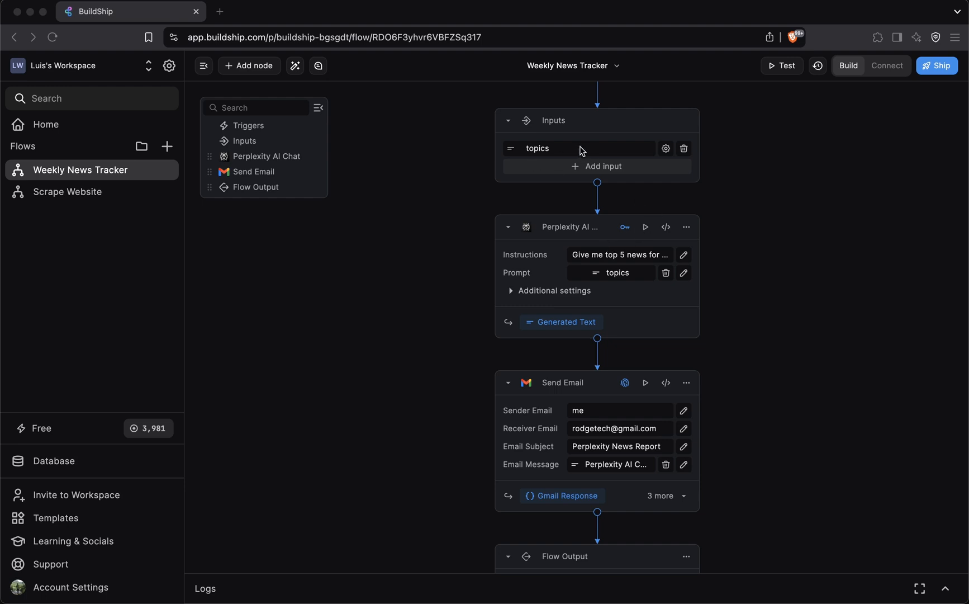
mouse_move(836, 328)
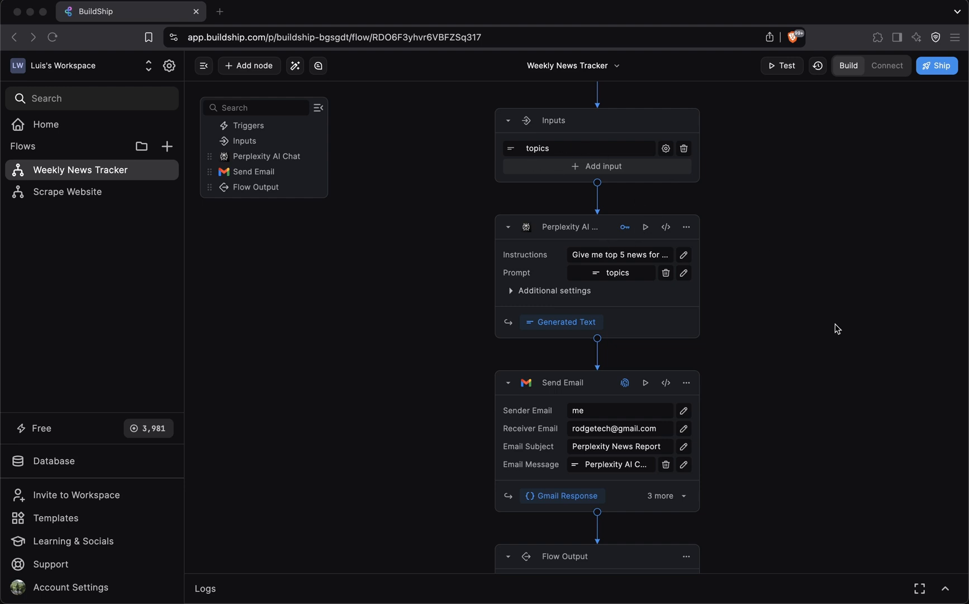
scroll("down", 3)
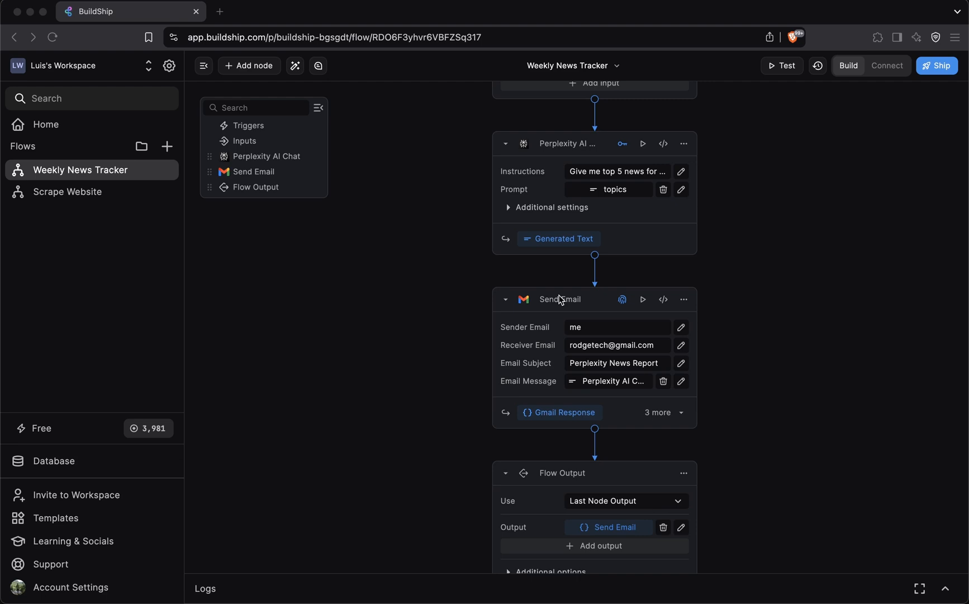
mouse_move(814, 317)
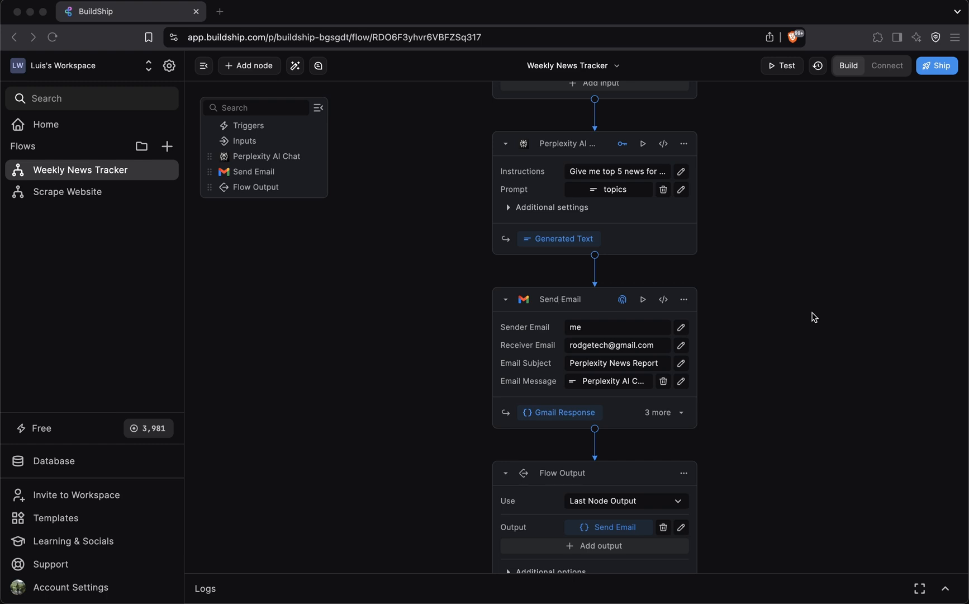
scroll("down", 3)
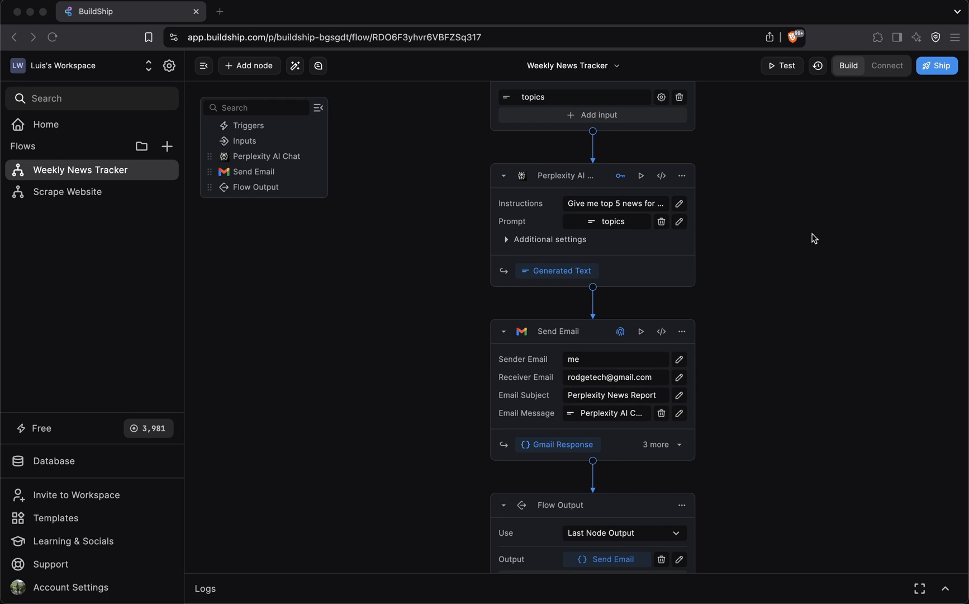
mouse_move(561, 178)
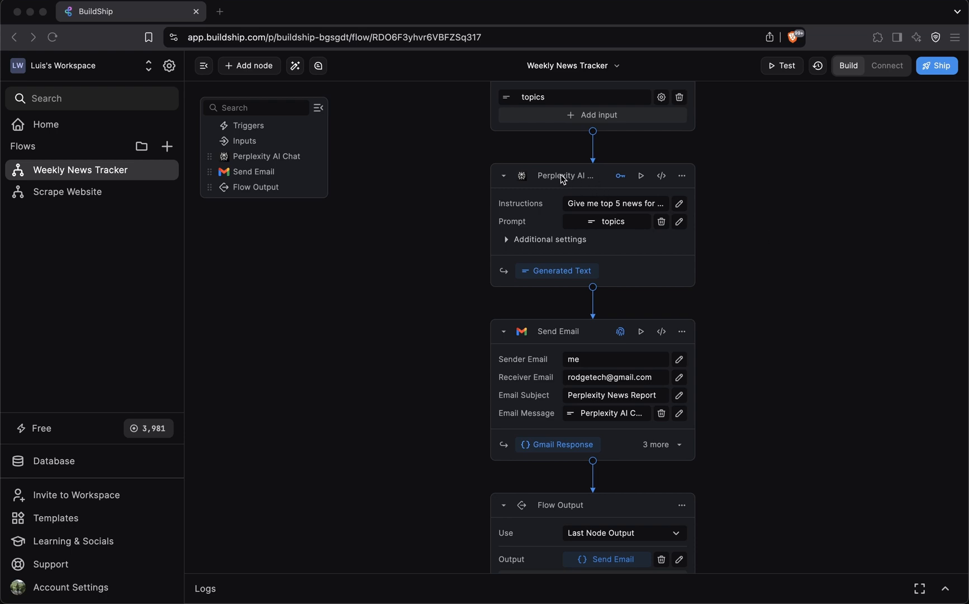
scroll("down", 3)
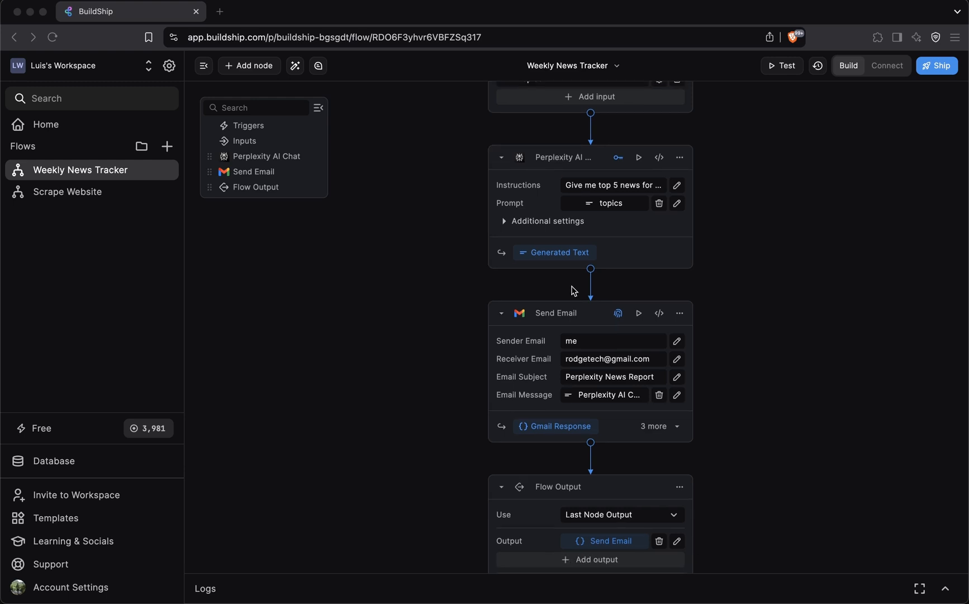
mouse_move(579, 308)
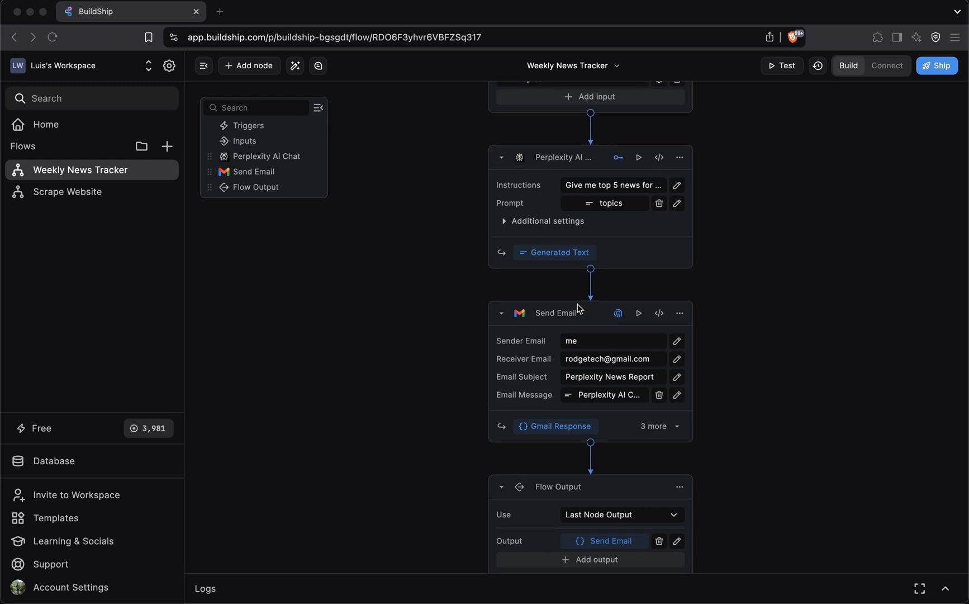
mouse_move(532, 315)
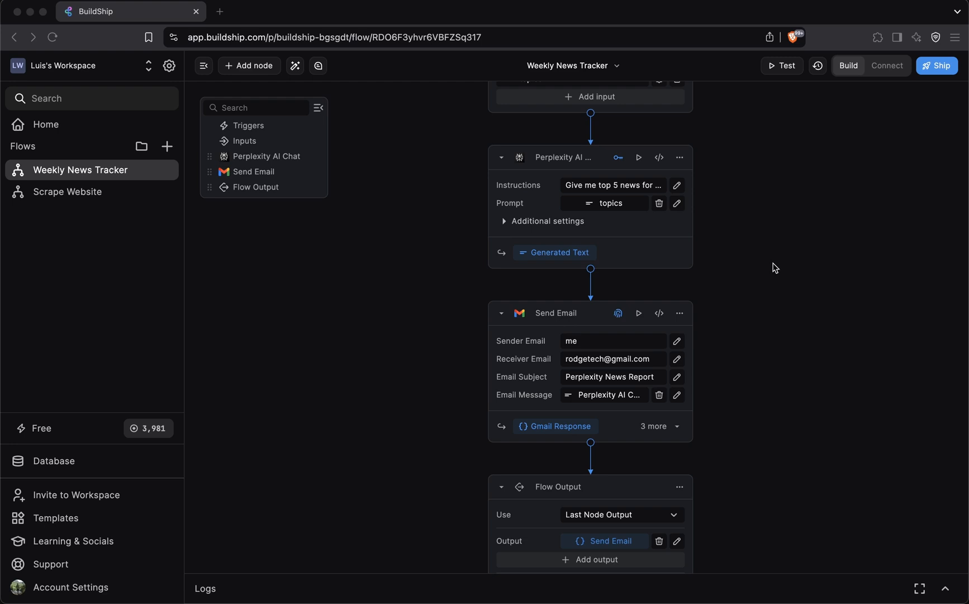
mouse_move(593, 276)
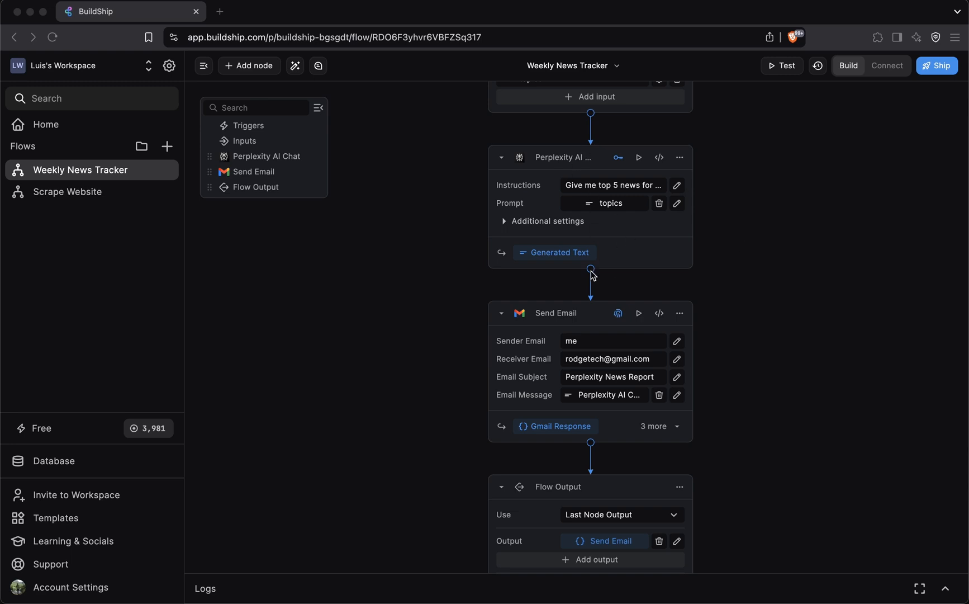
Step: Insert a Branch node after the Perplexity AI Chat node, before Send Email
left_click(249, 65)
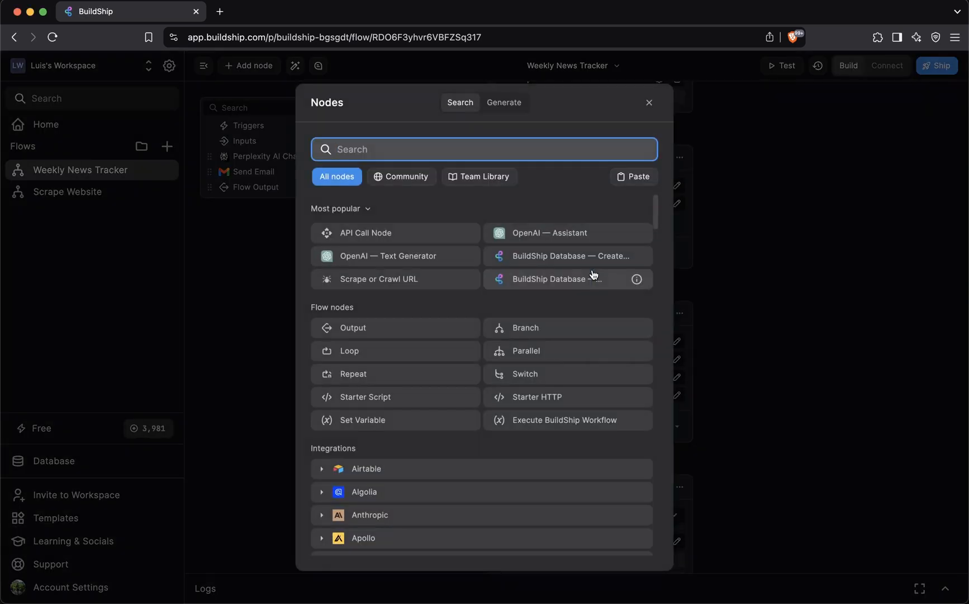
mouse_move(379, 313)
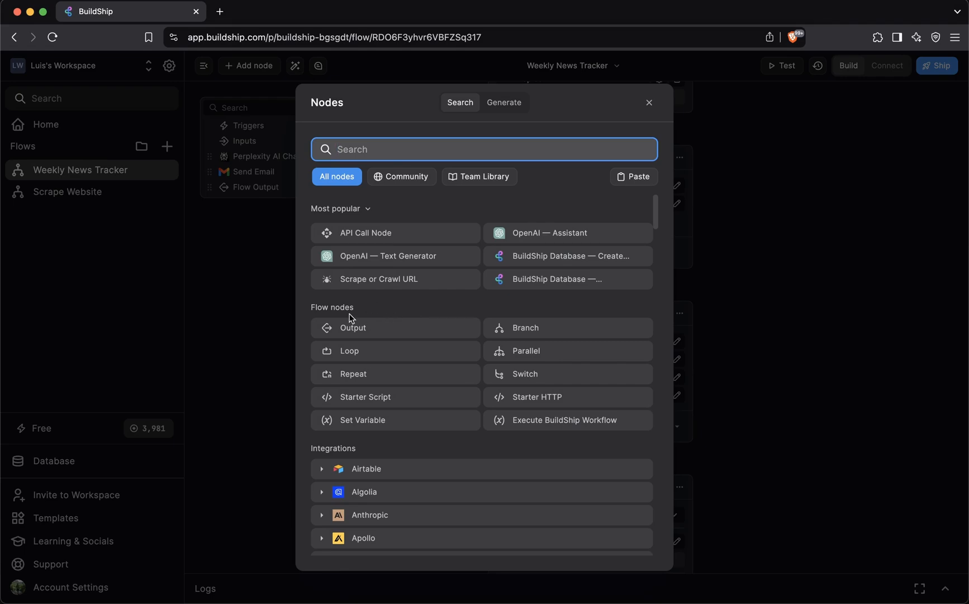
left_click(649, 103)
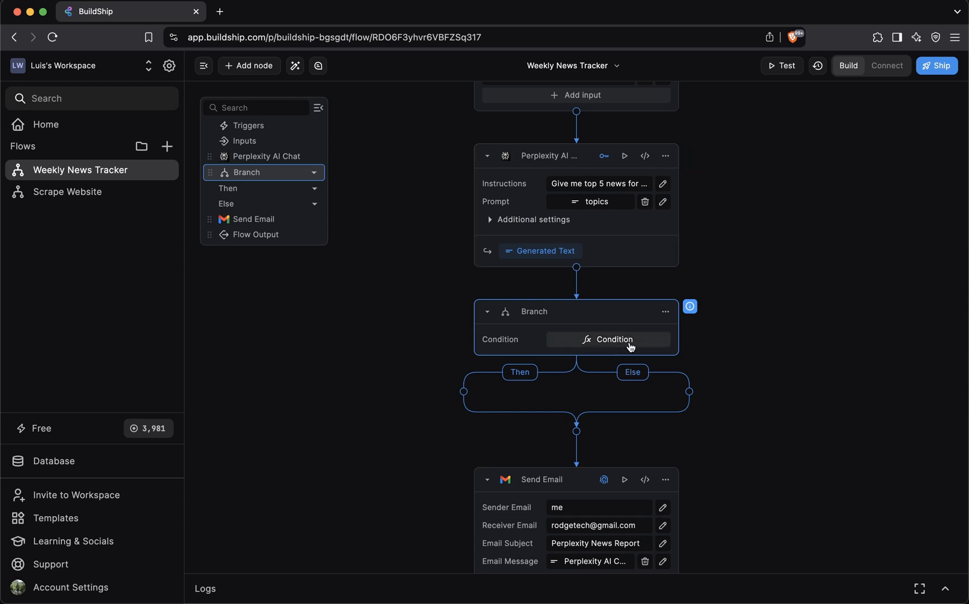
Step: Add a Branch condition comparing the Perplexity AI Chat output with an empty value
left_click(607, 338)
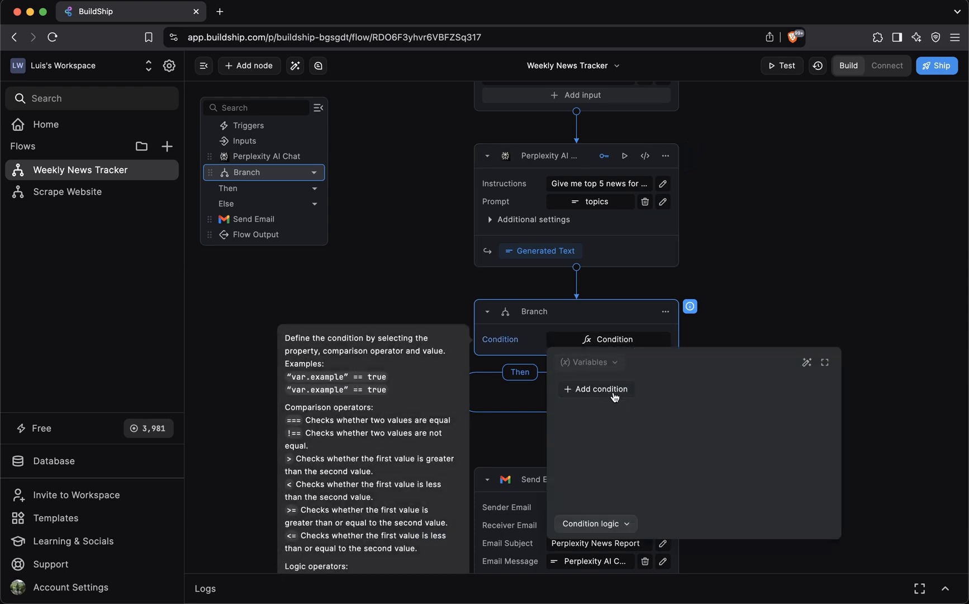
left_click(596, 389)
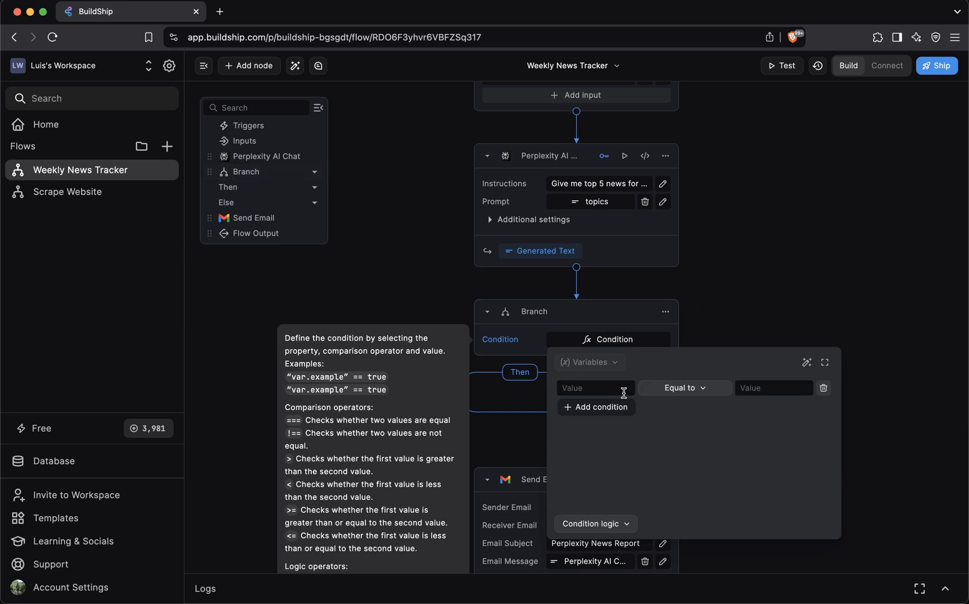
left_click(594, 387)
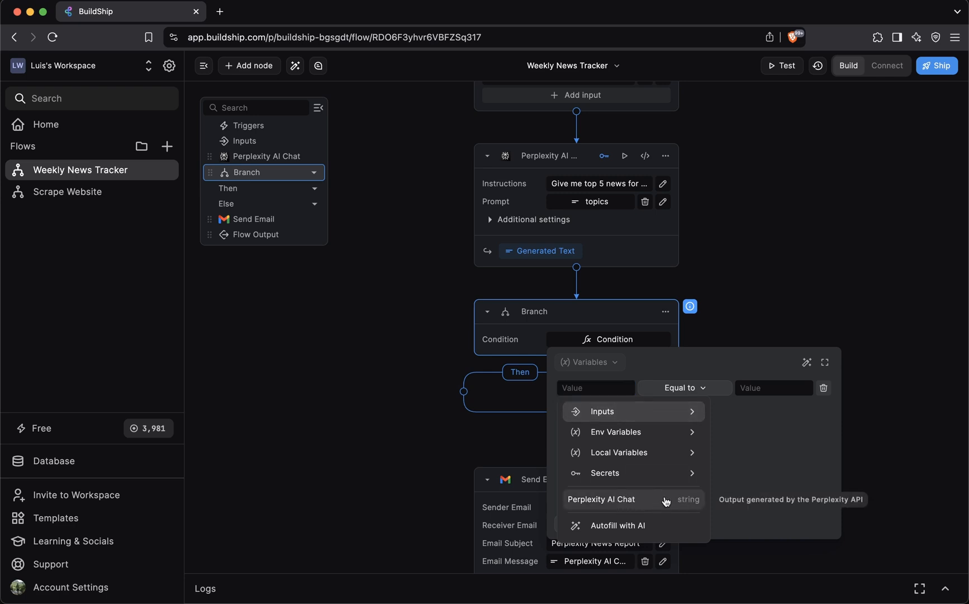
left_click(599, 499)
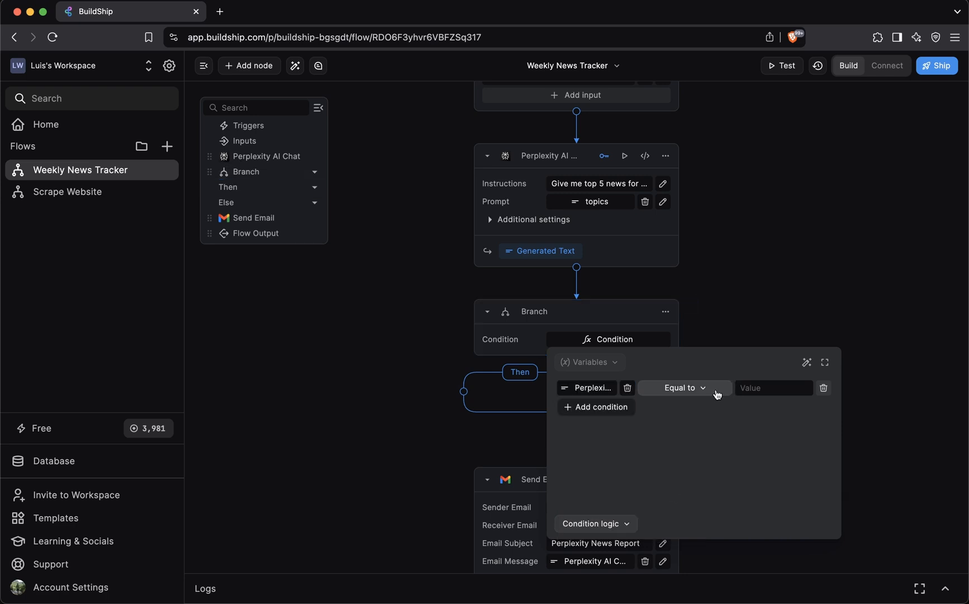
left_click(772, 387)
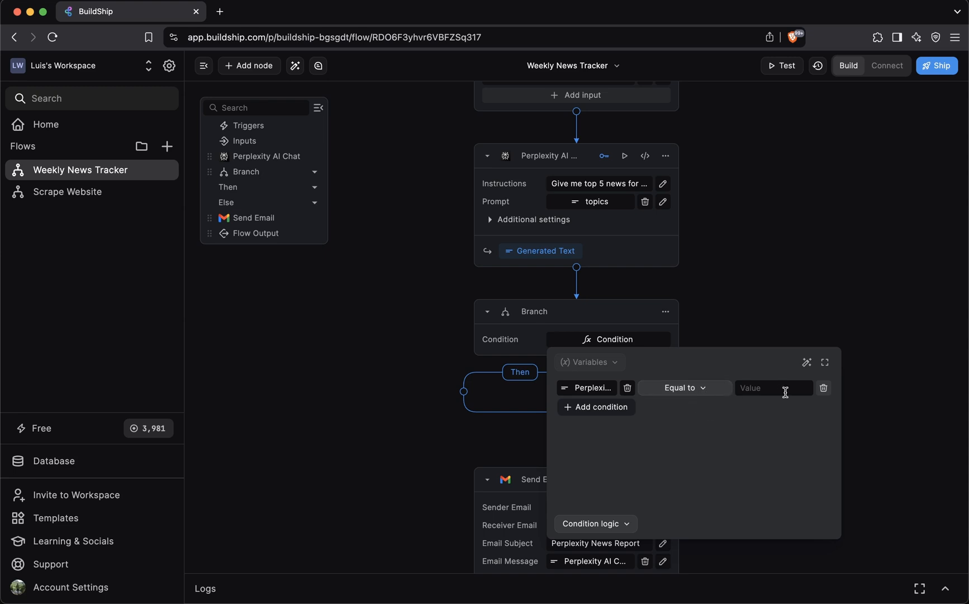
left_click(773, 387)
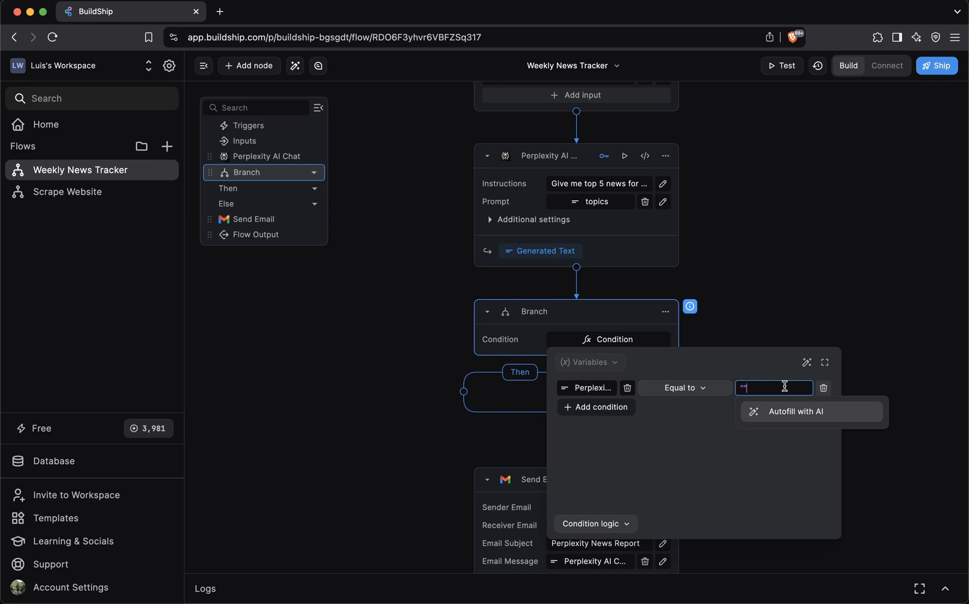
left_click(649, 430)
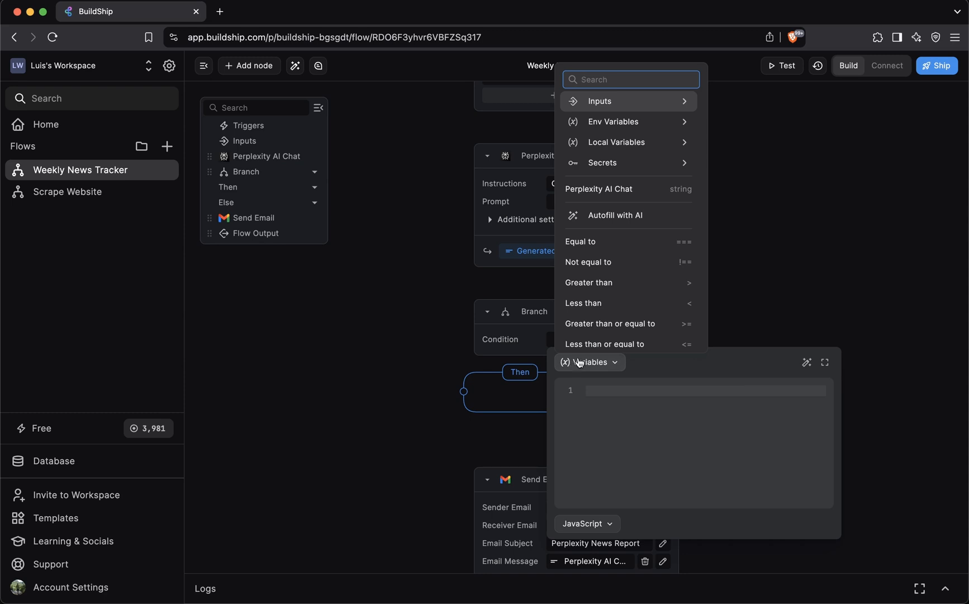
mouse_move(621, 189)
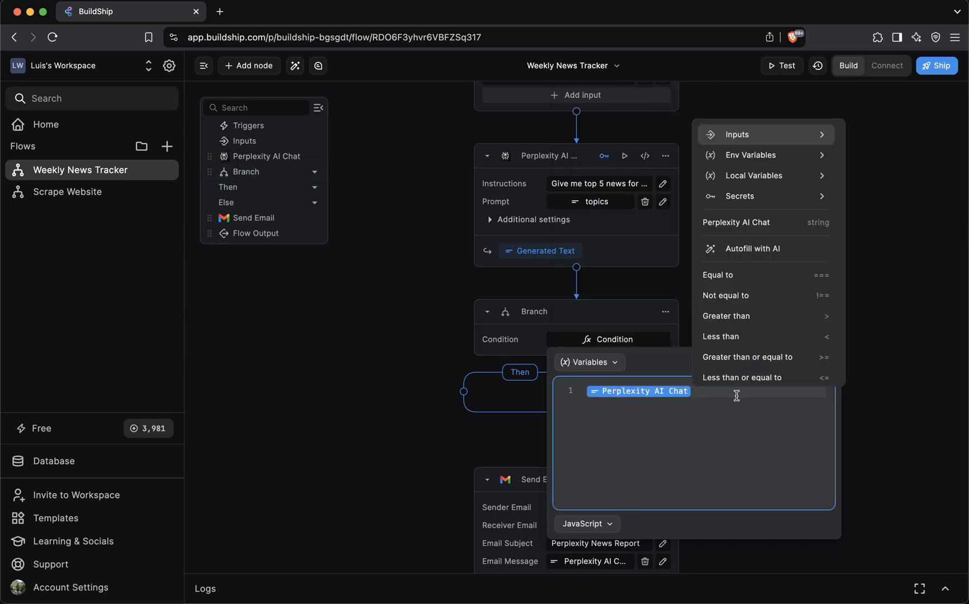
Step: Insert the Not equal to (!==) operator into the JavaScript condition
left_click(726, 295)
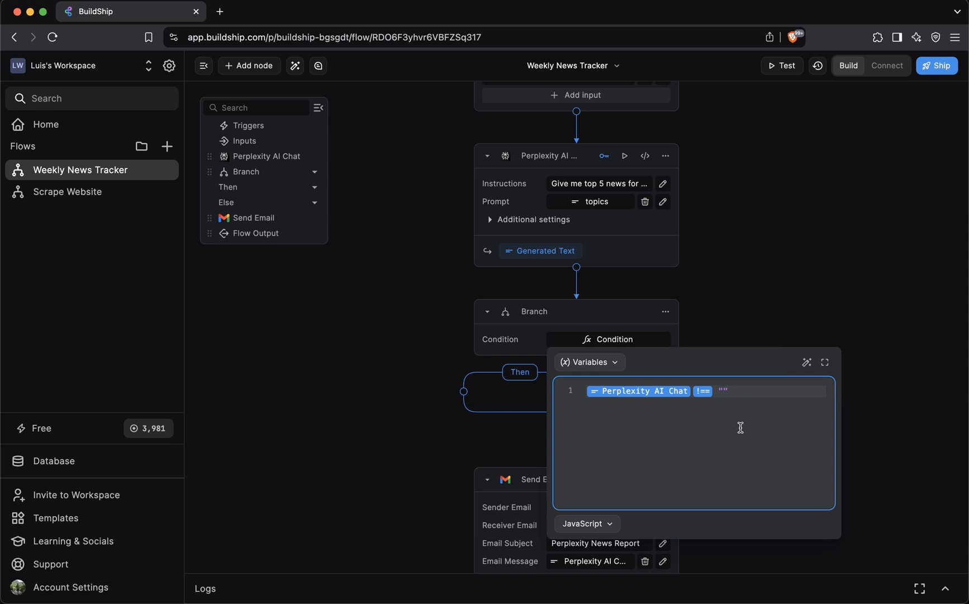
mouse_move(789, 277)
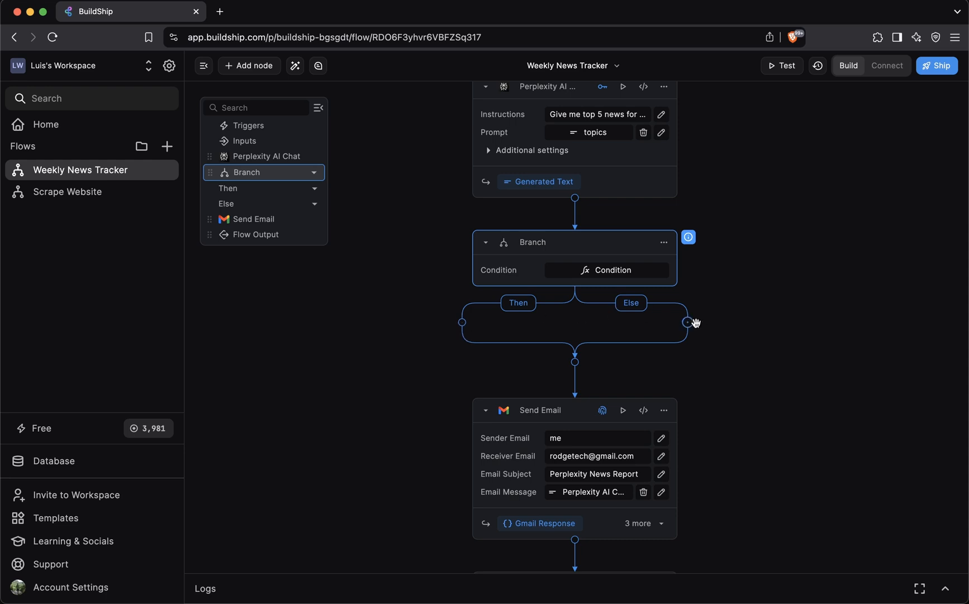
mouse_move(839, 336)
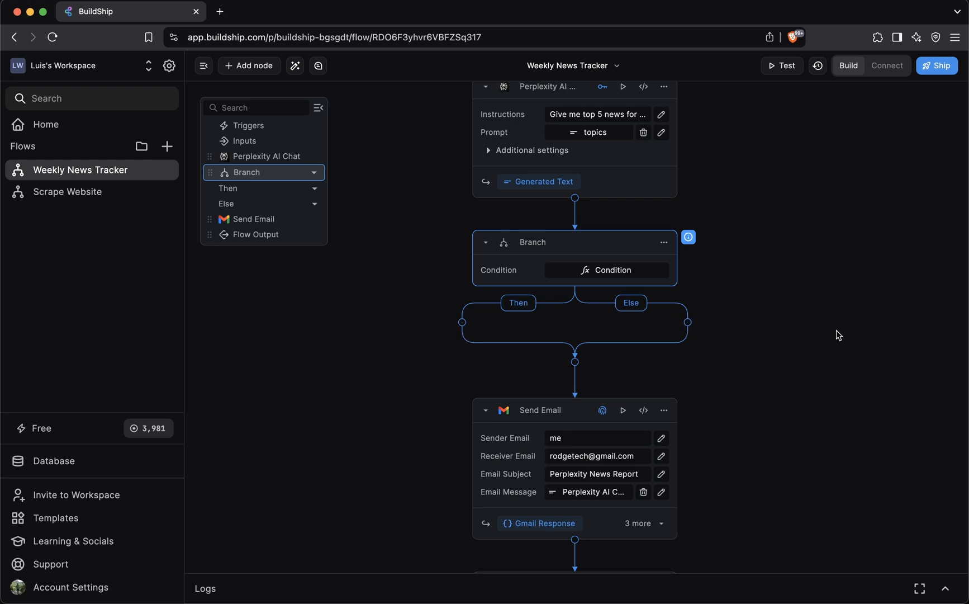
Step: Scroll down the flow to reach the Branch's Then and Else paths
scroll("down", 3)
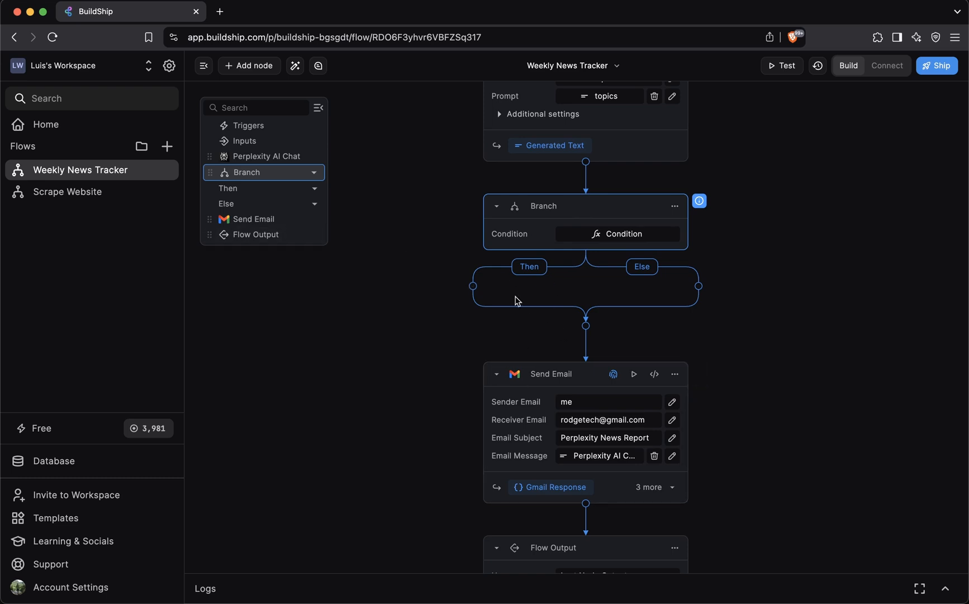
mouse_move(500, 270)
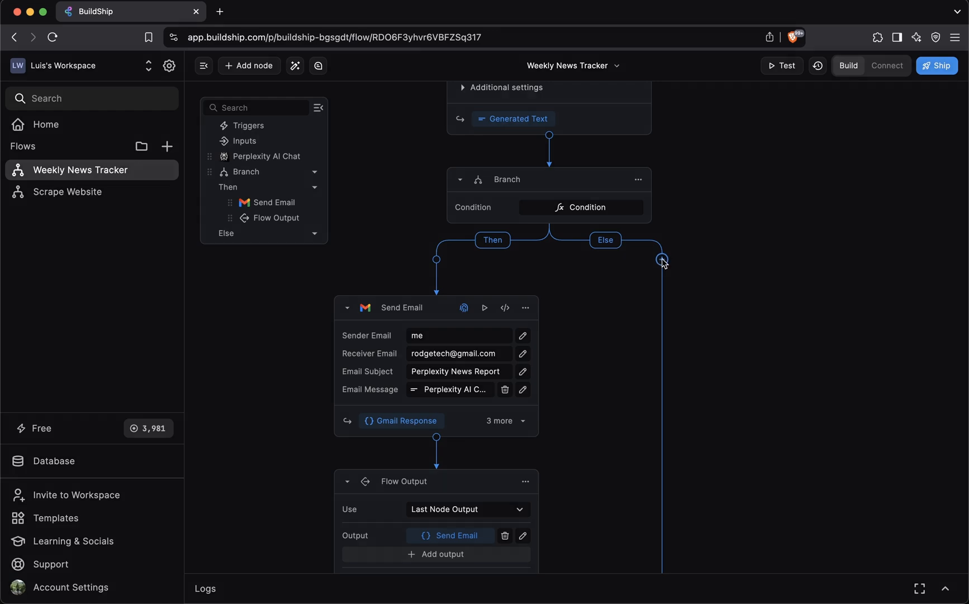
Step: Add an Output node to the Else path and start typing the custom 'No Ne…' message
left_click(662, 259)
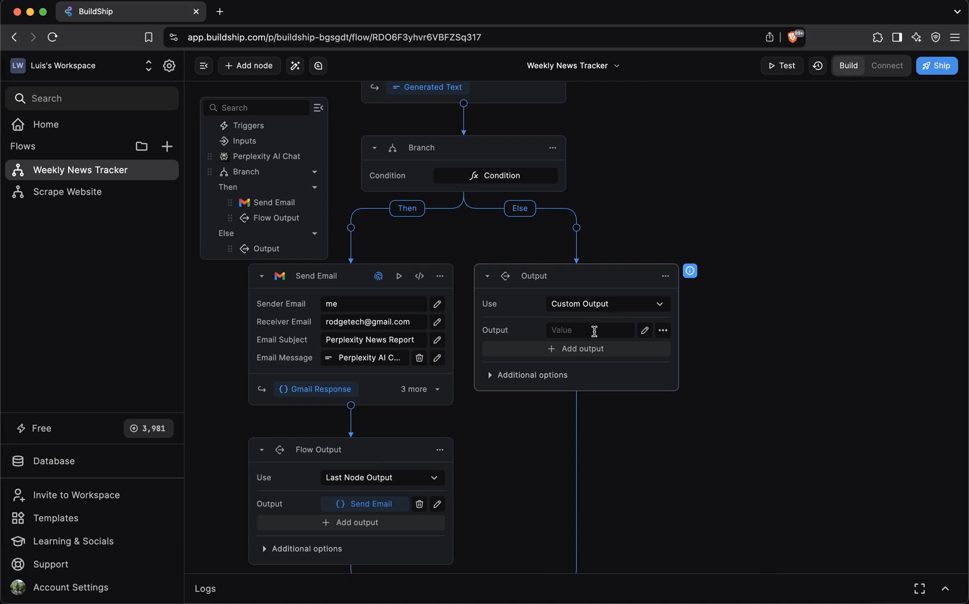
left_click(588, 330)
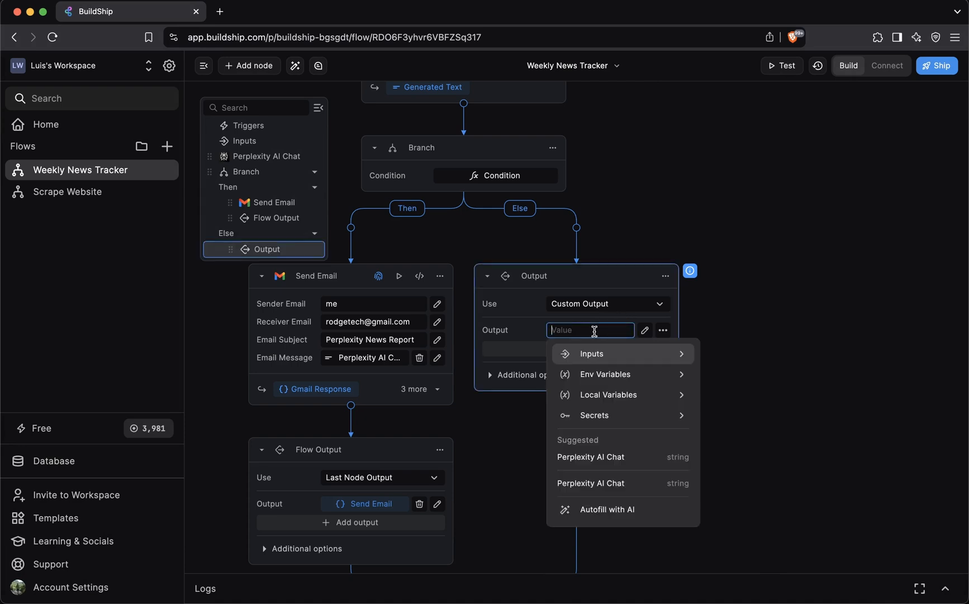
type("No Ne")
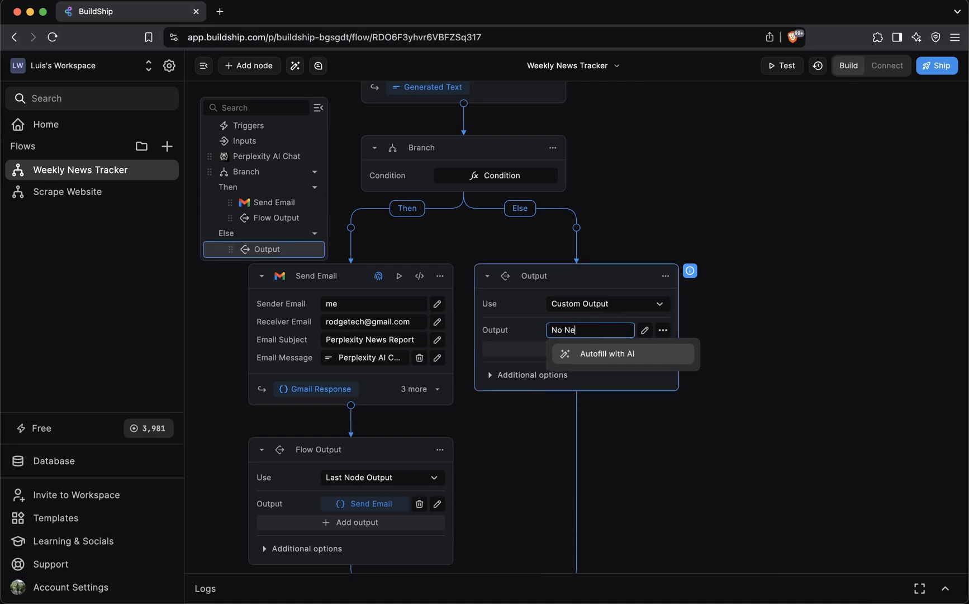